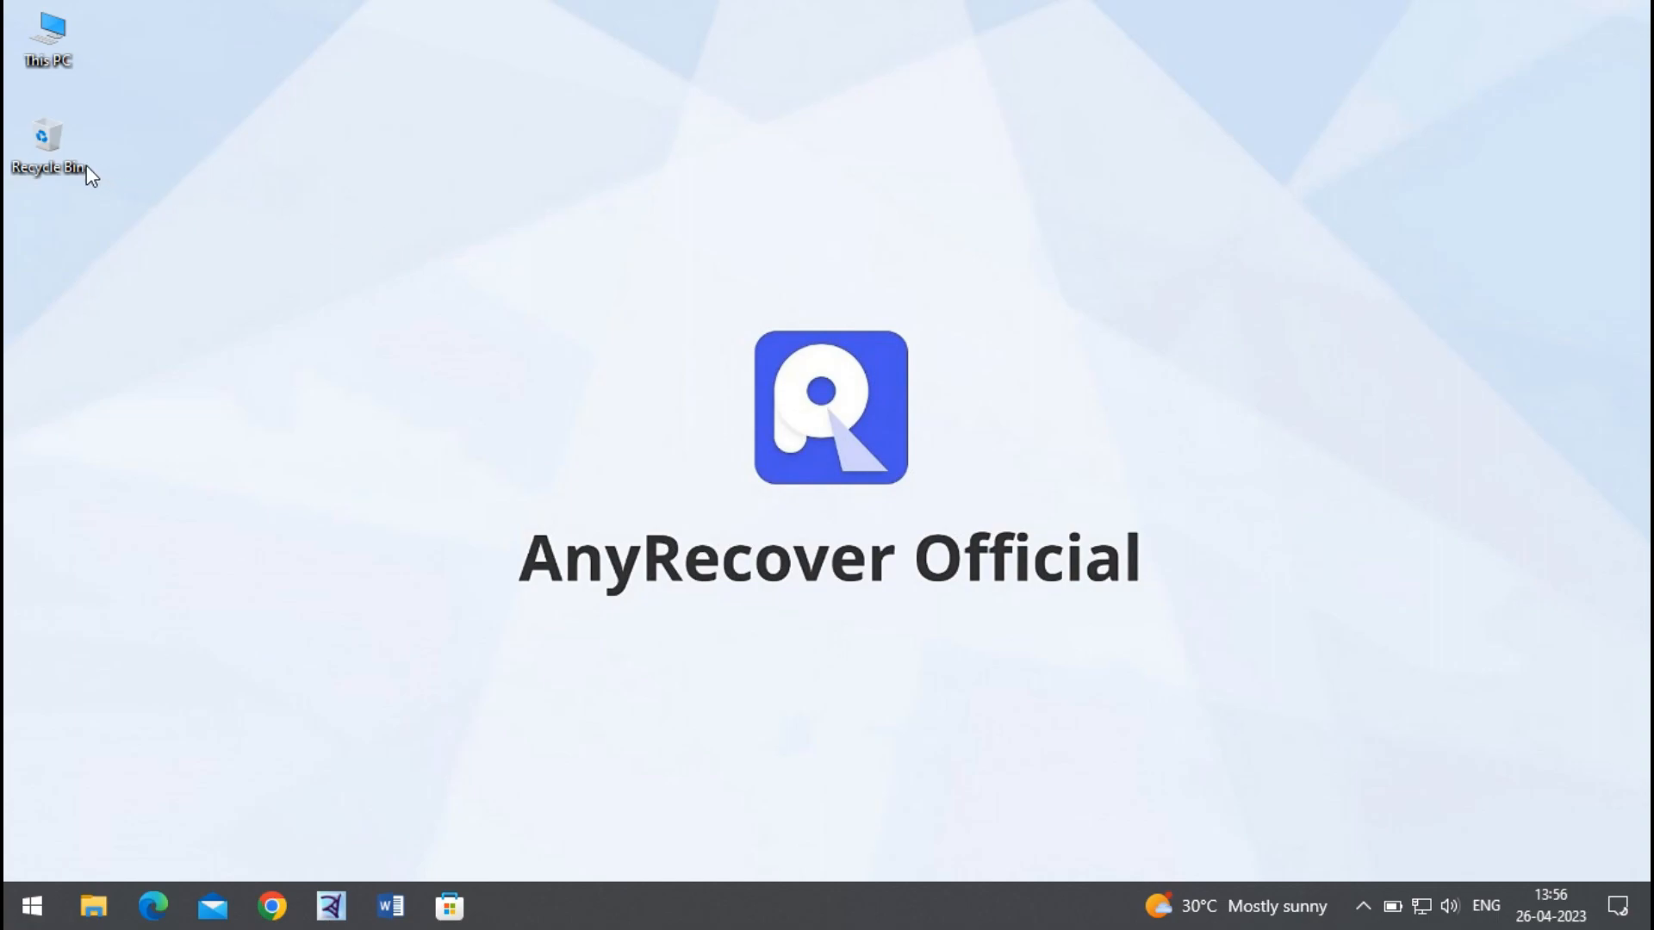
Check the Recycle Bin, then open This PC listing user folders and drives C:, D:, E:.
double_click(47, 142)
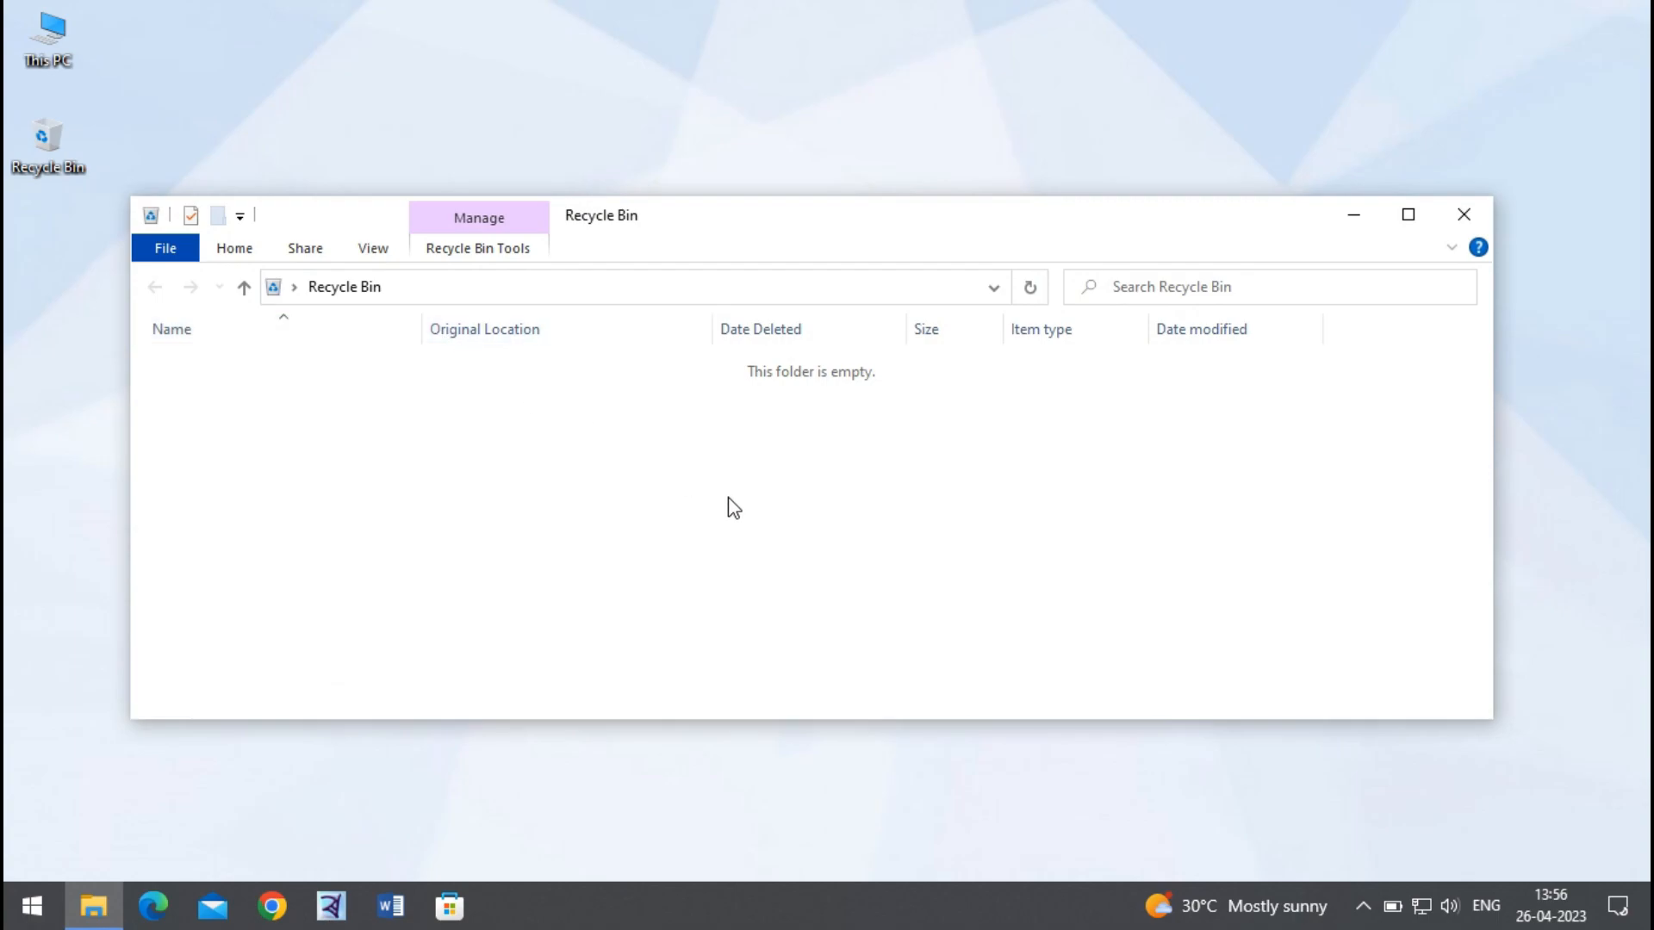
mouse_move(1030, 227)
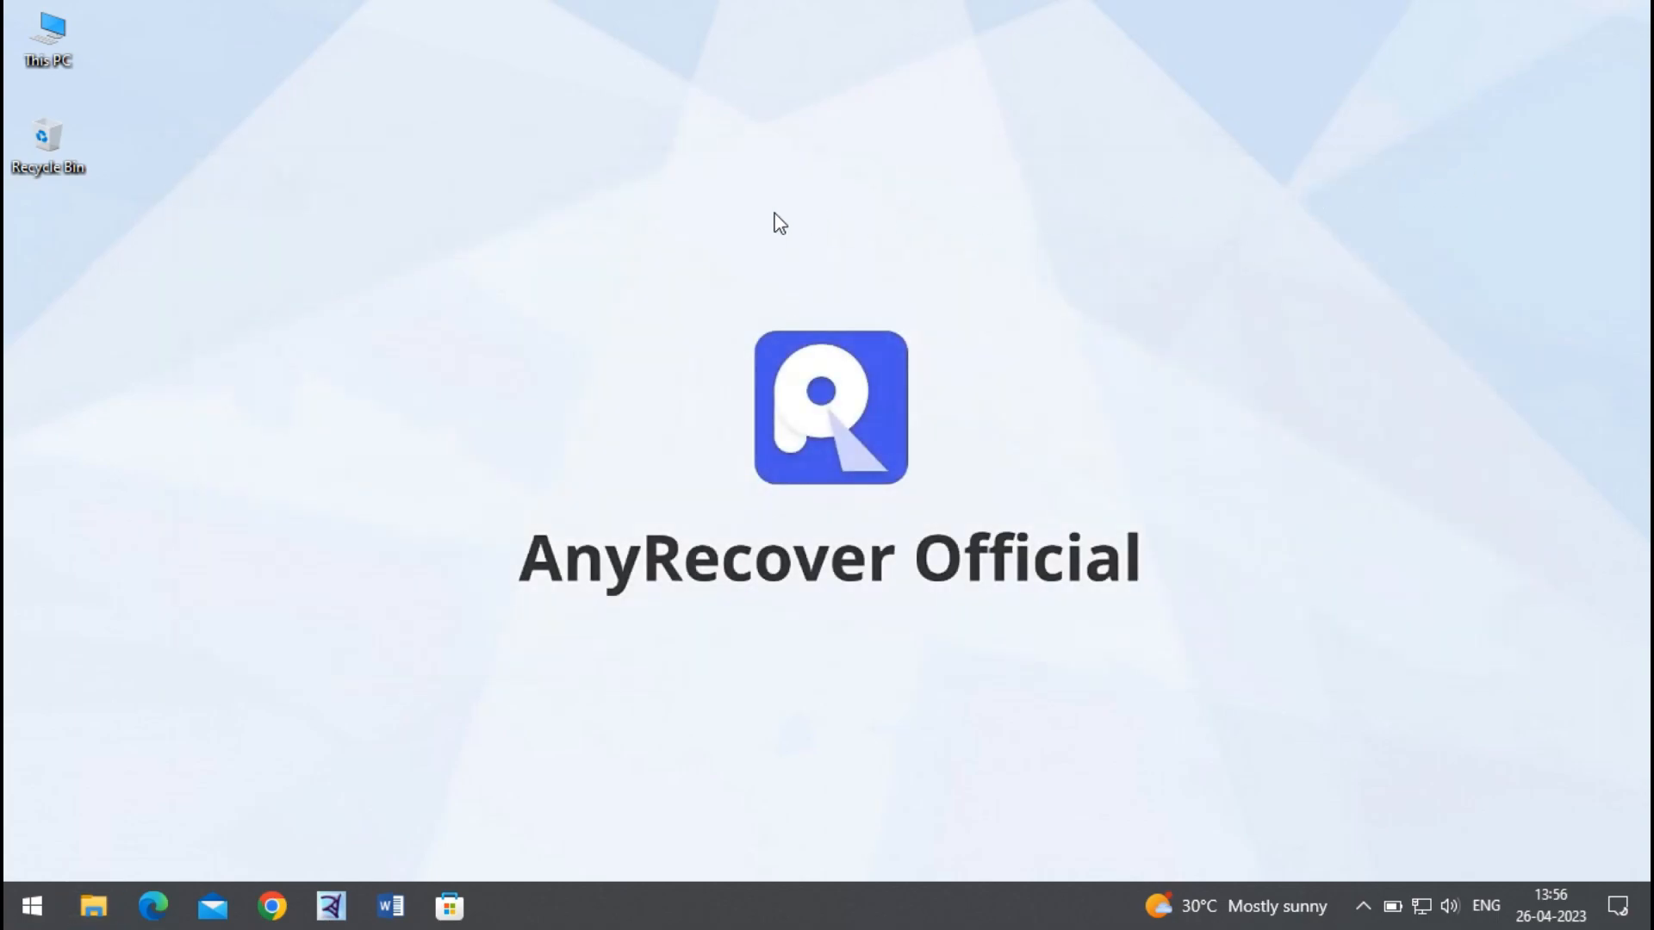
mouse_move(267, 153)
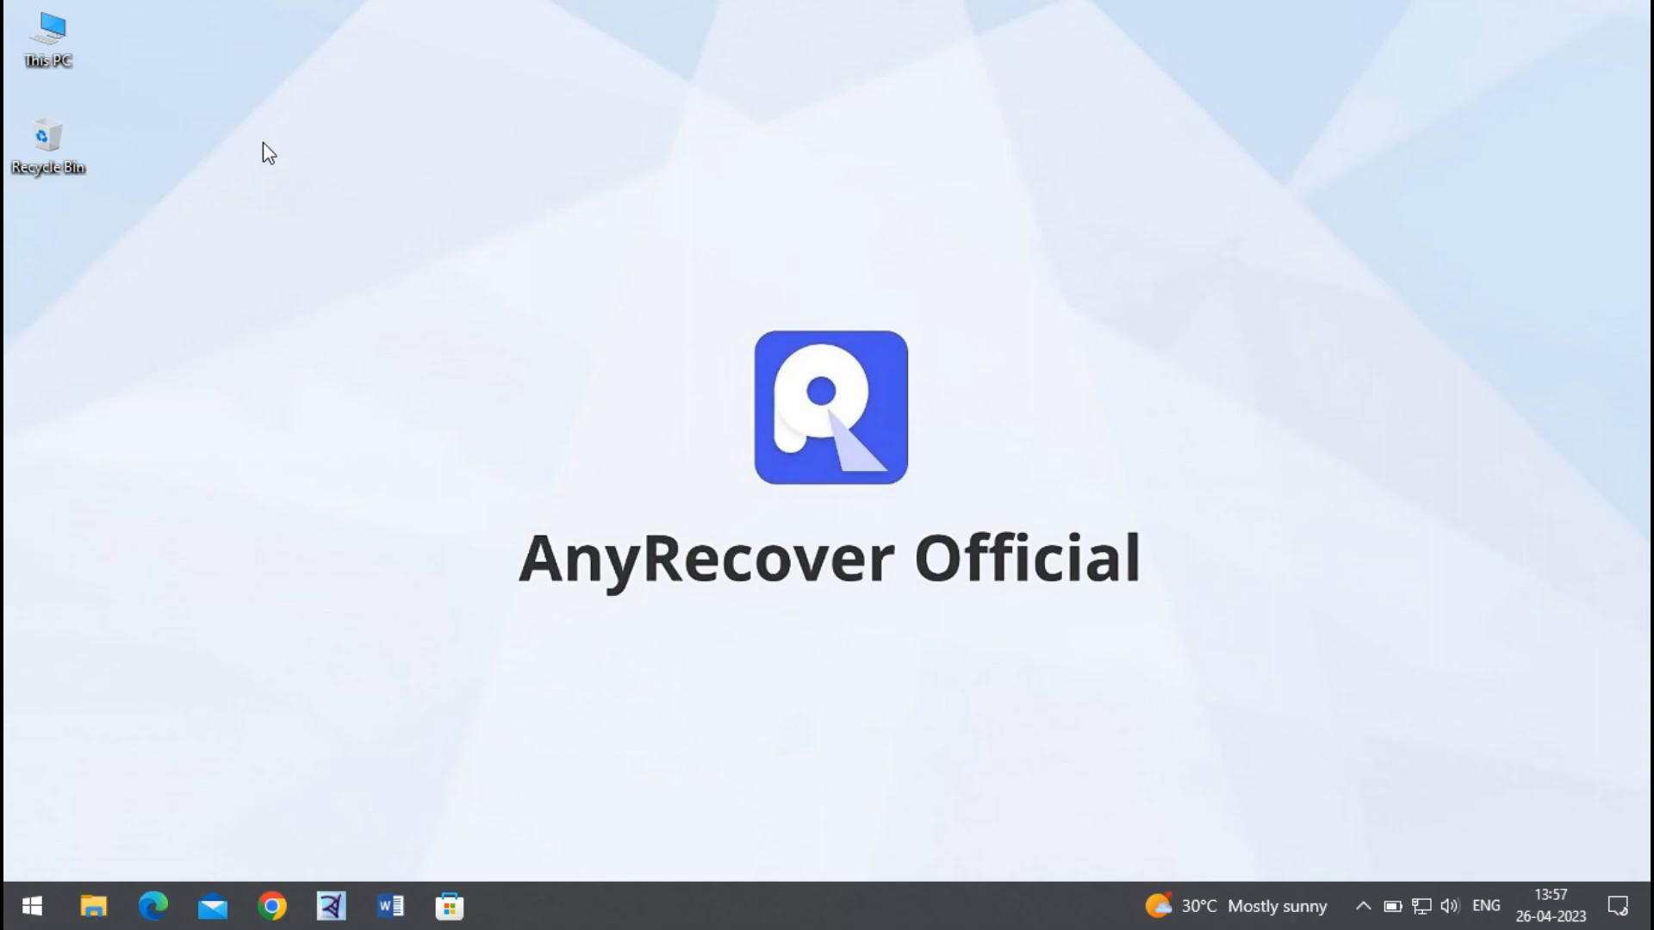
mouse_move(274, 137)
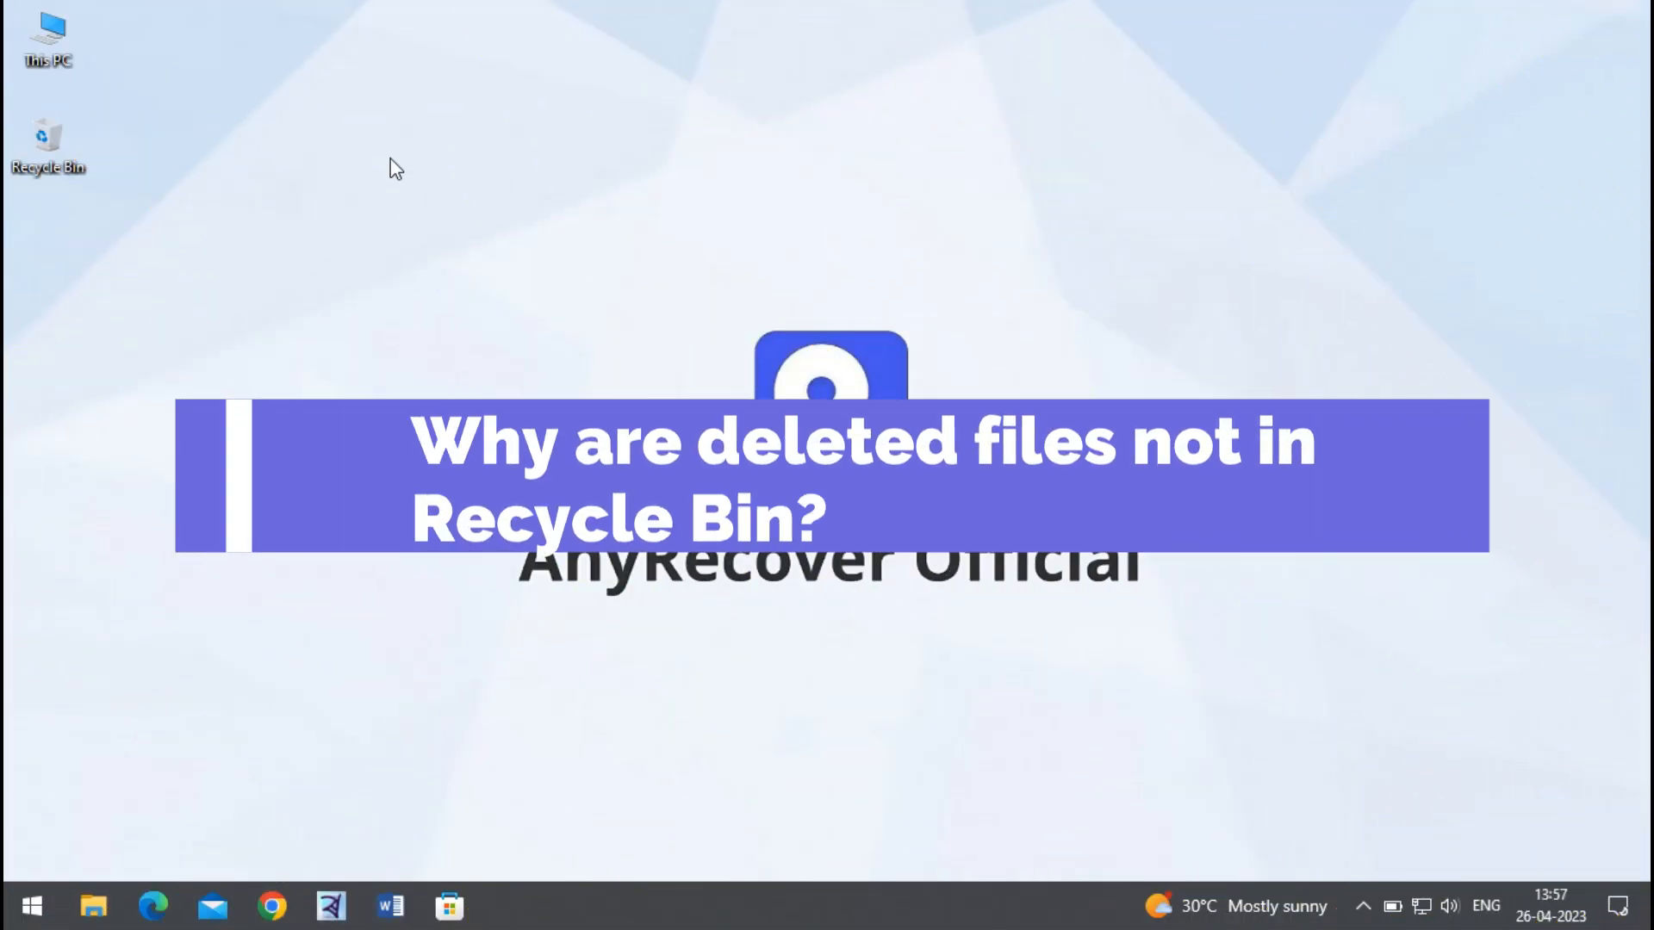
right_click(47, 137)
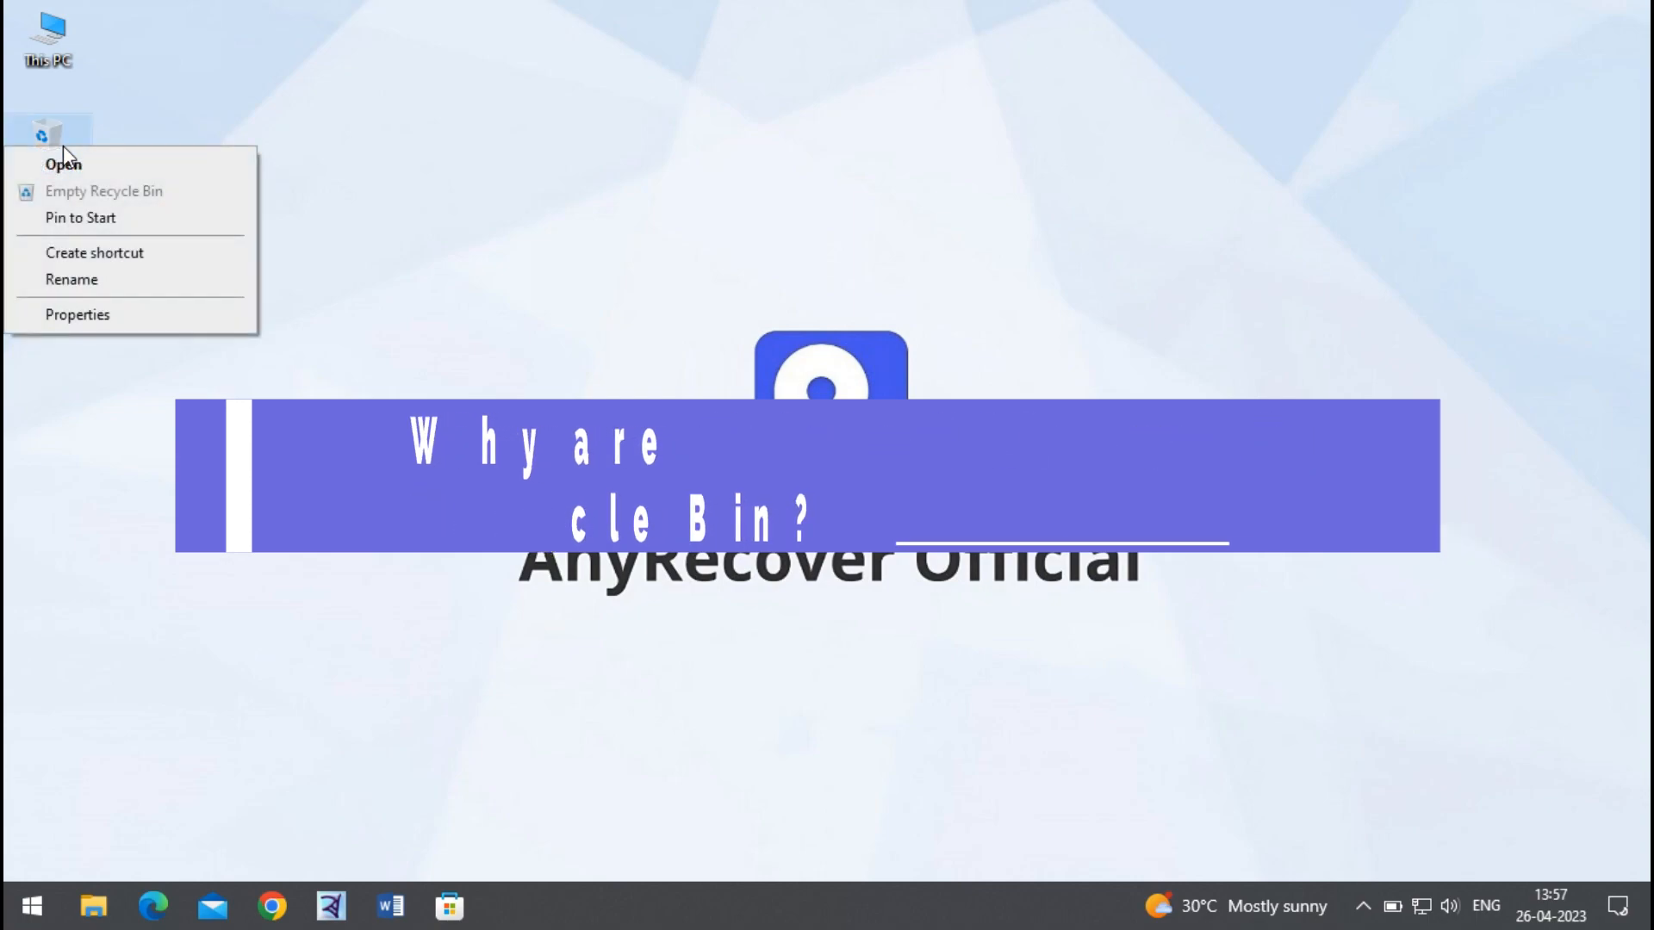
click(76, 314)
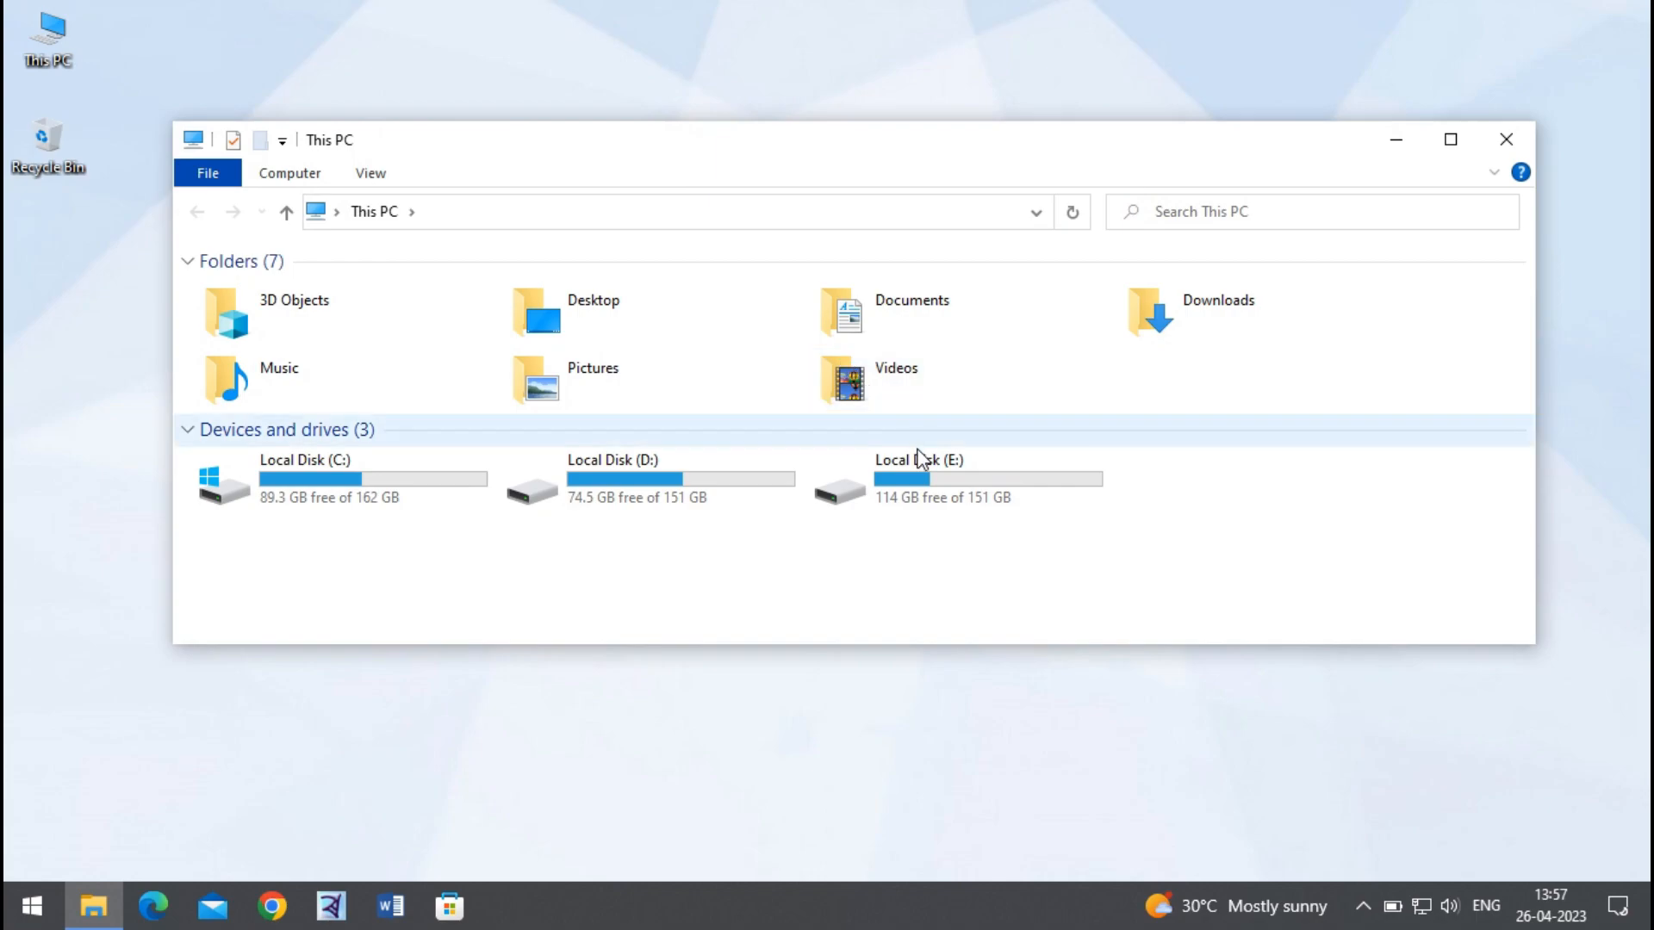
Check Local Disk (E:) for previous versions, find none, and close File Explorer.
right_click(917, 478)
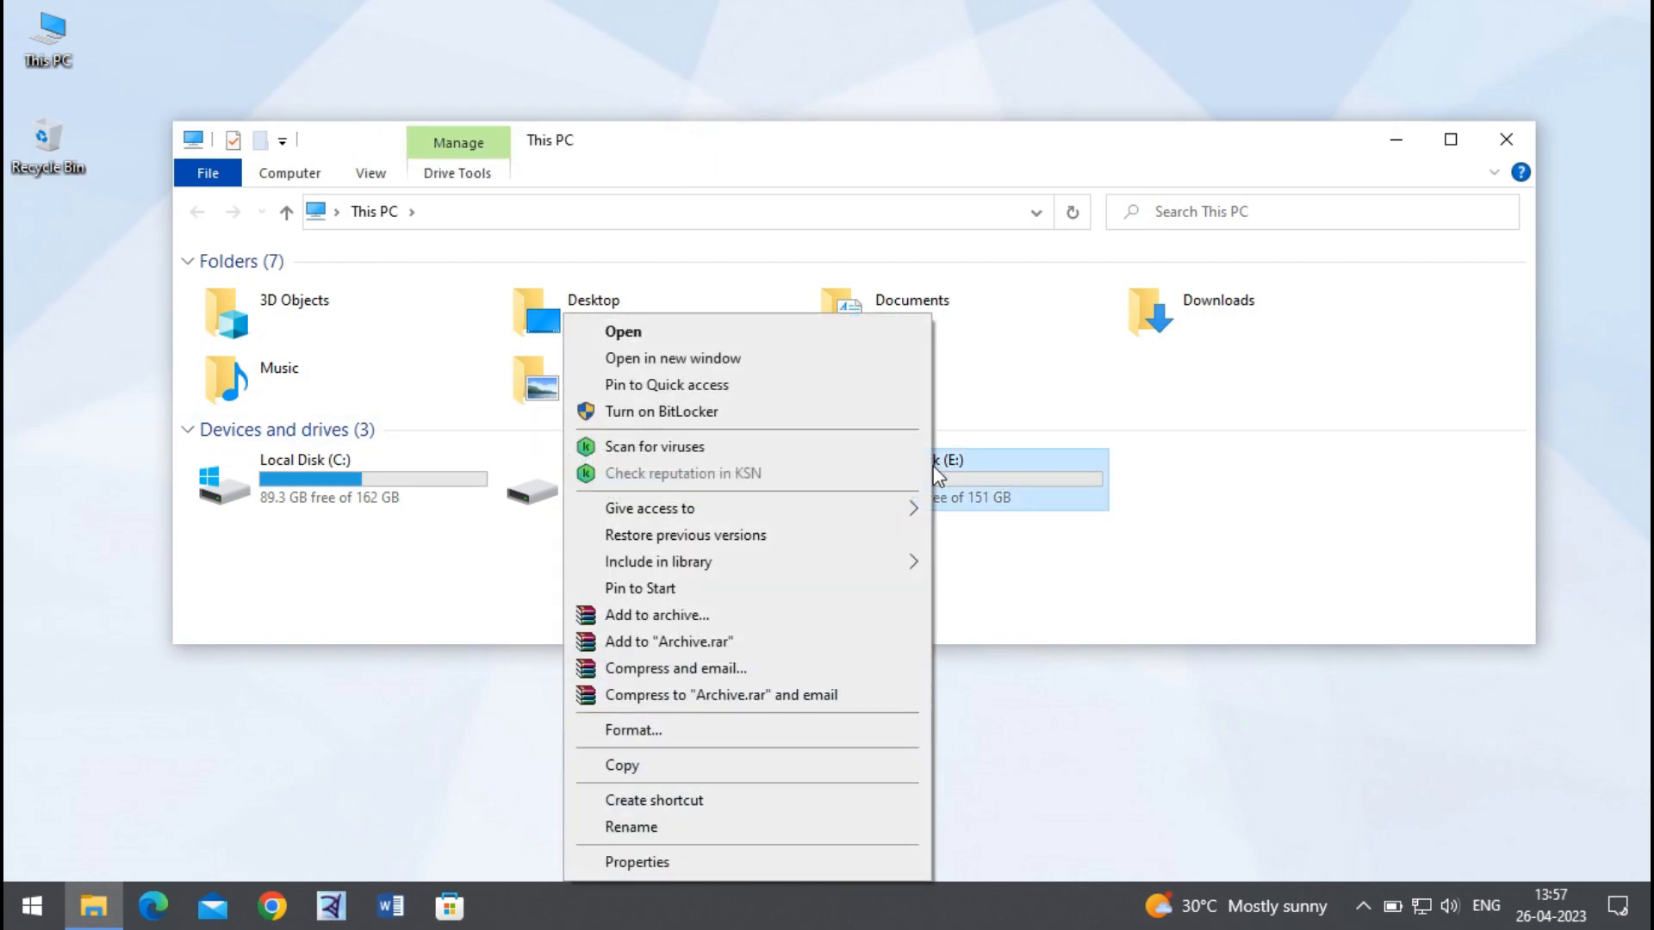
mouse_move(860, 518)
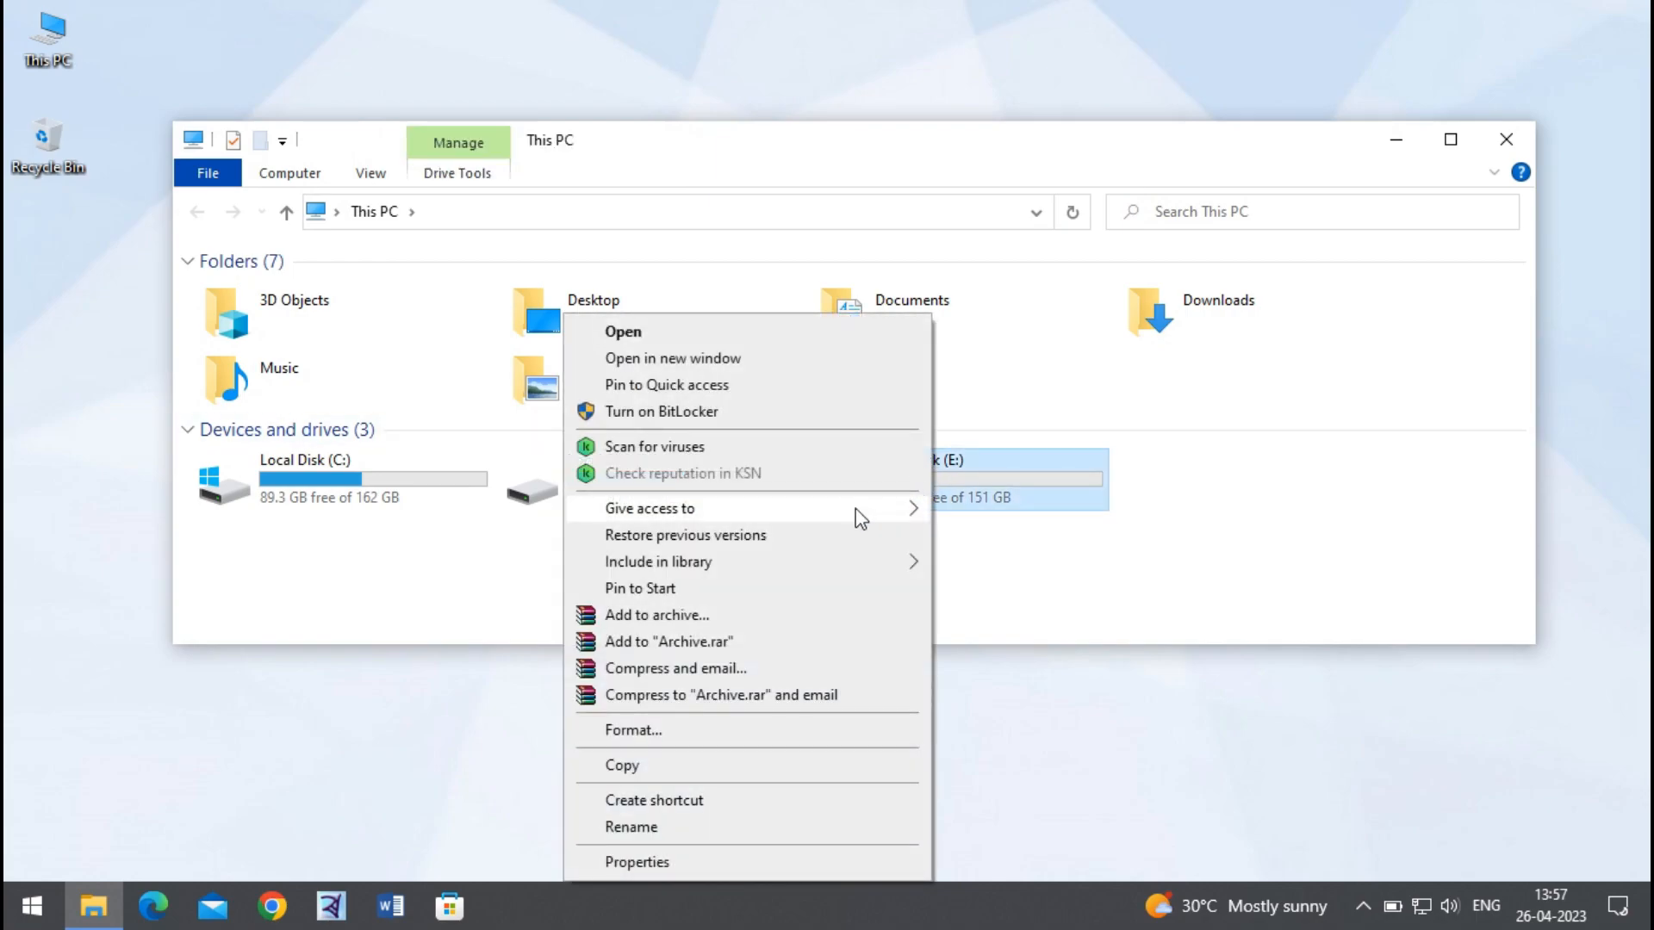
click(683, 535)
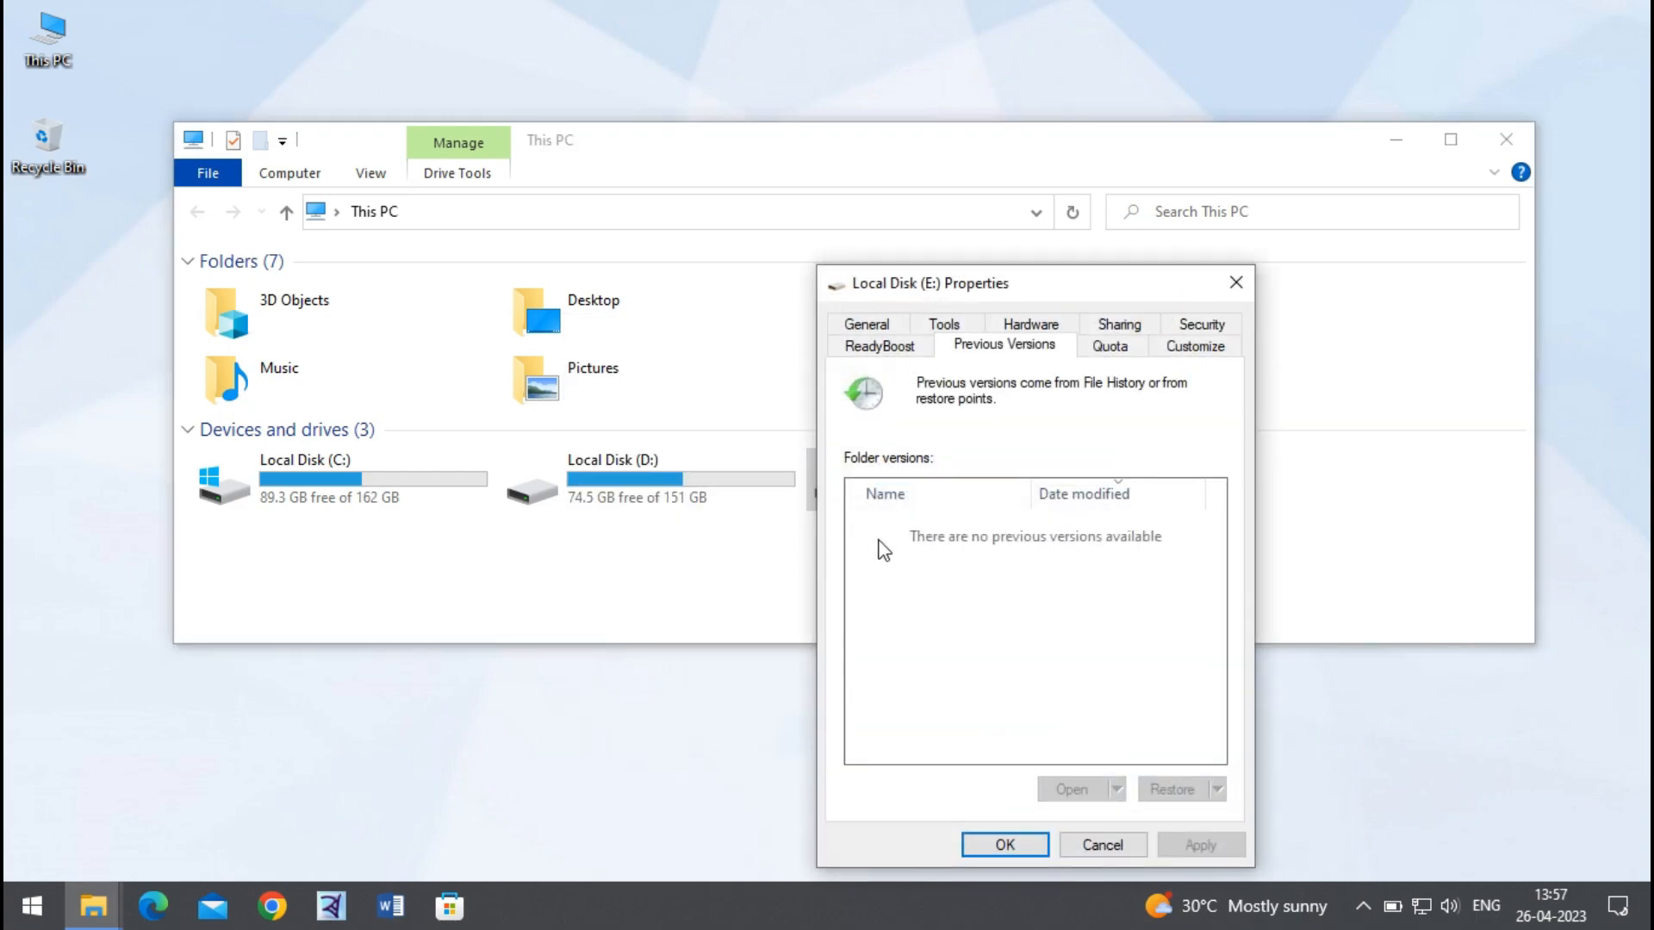
mouse_move(1035, 669)
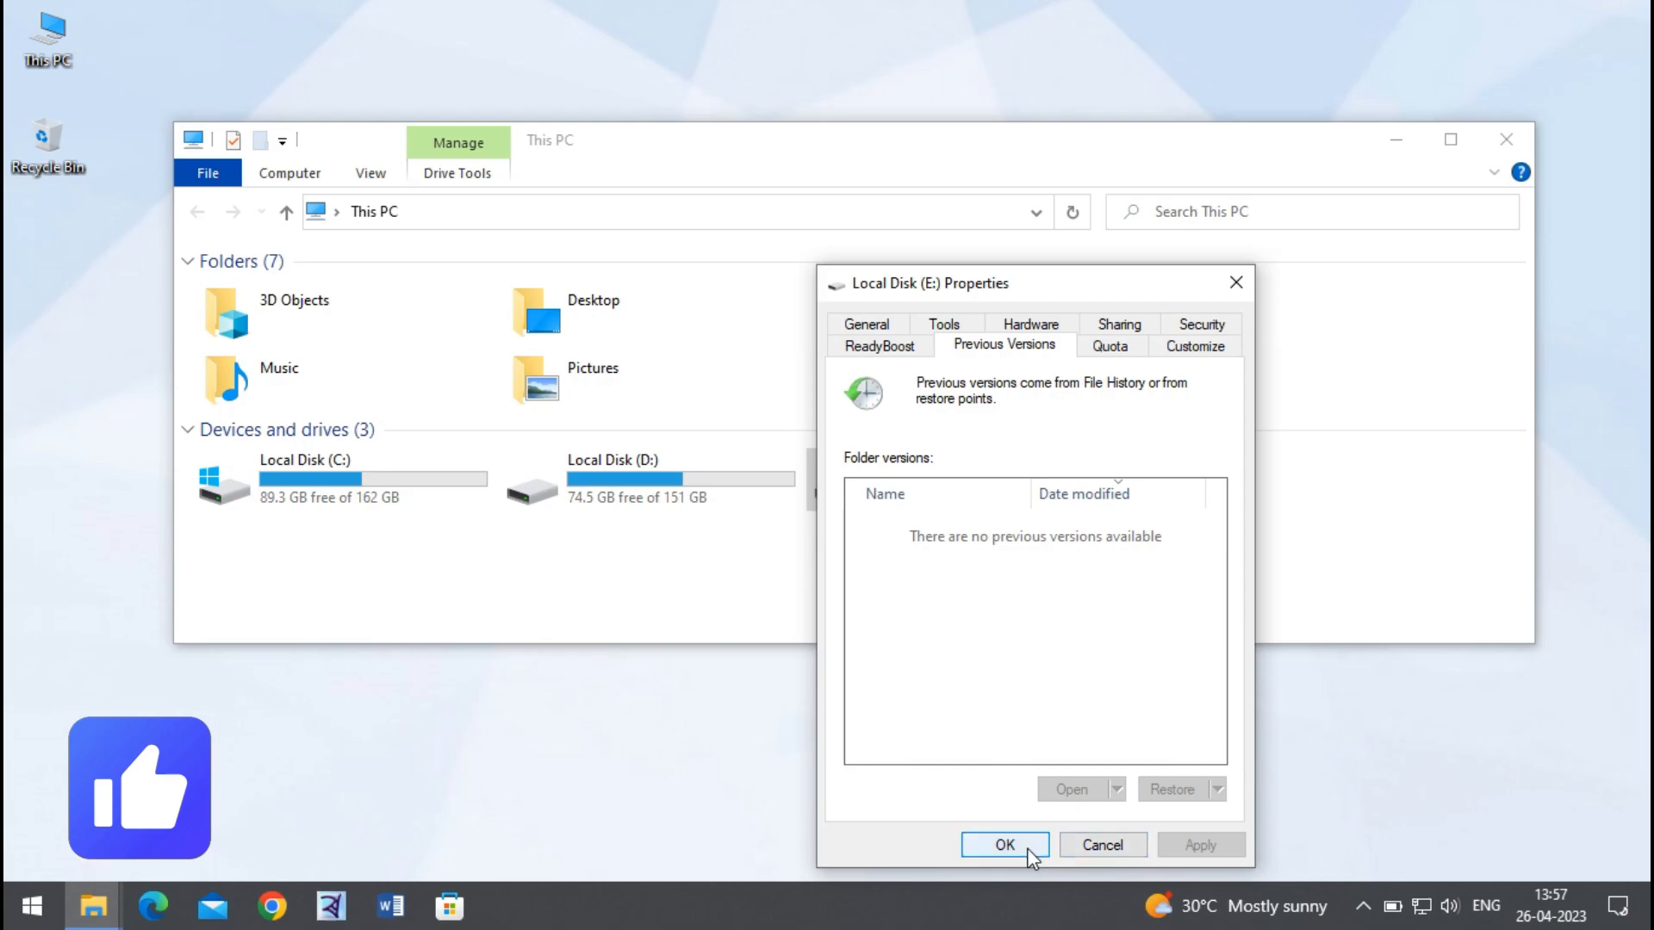
click(1001, 845)
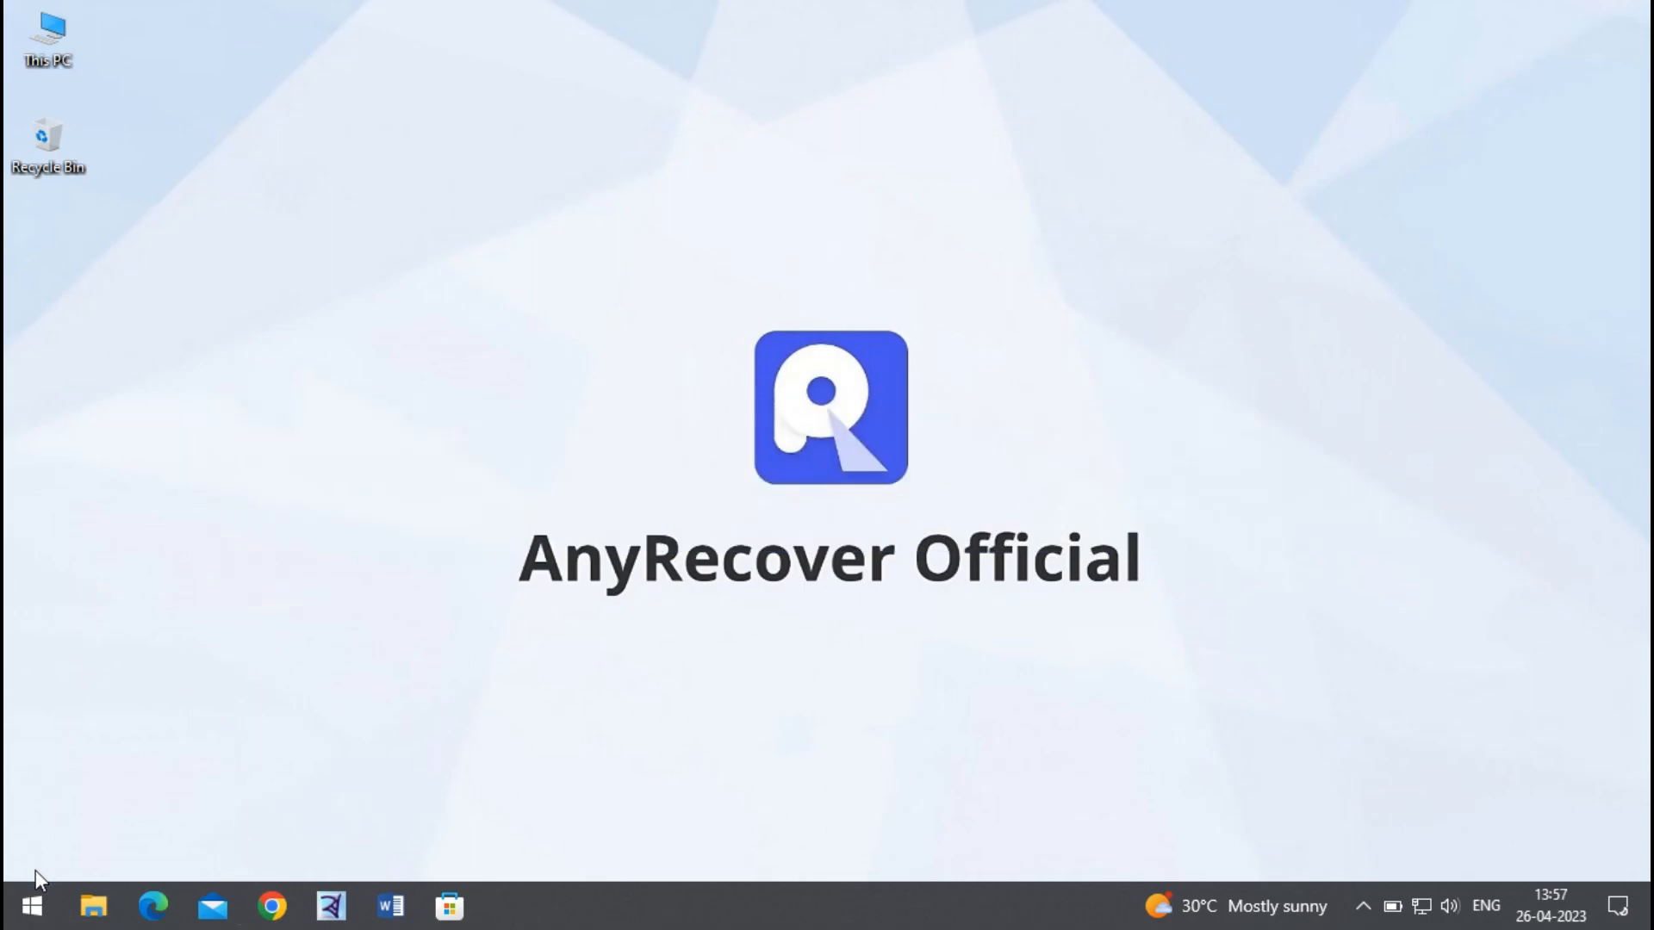
Go to Settings > Update & Security > Backup, where File History has no drive.
click(31, 905)
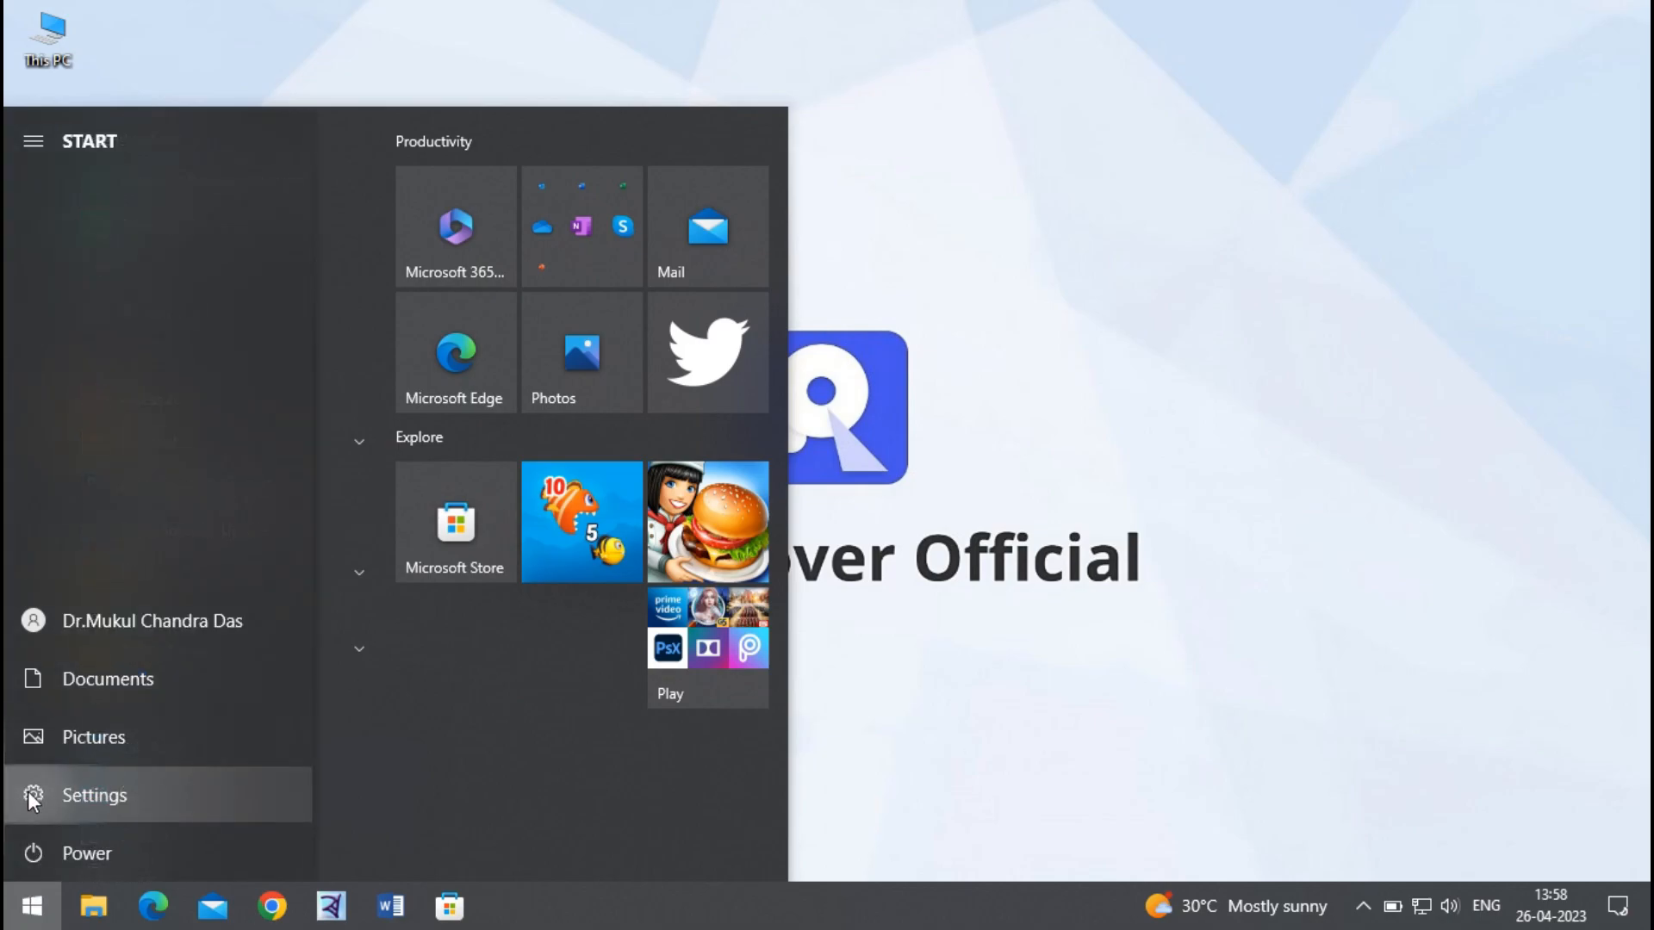
click(93, 795)
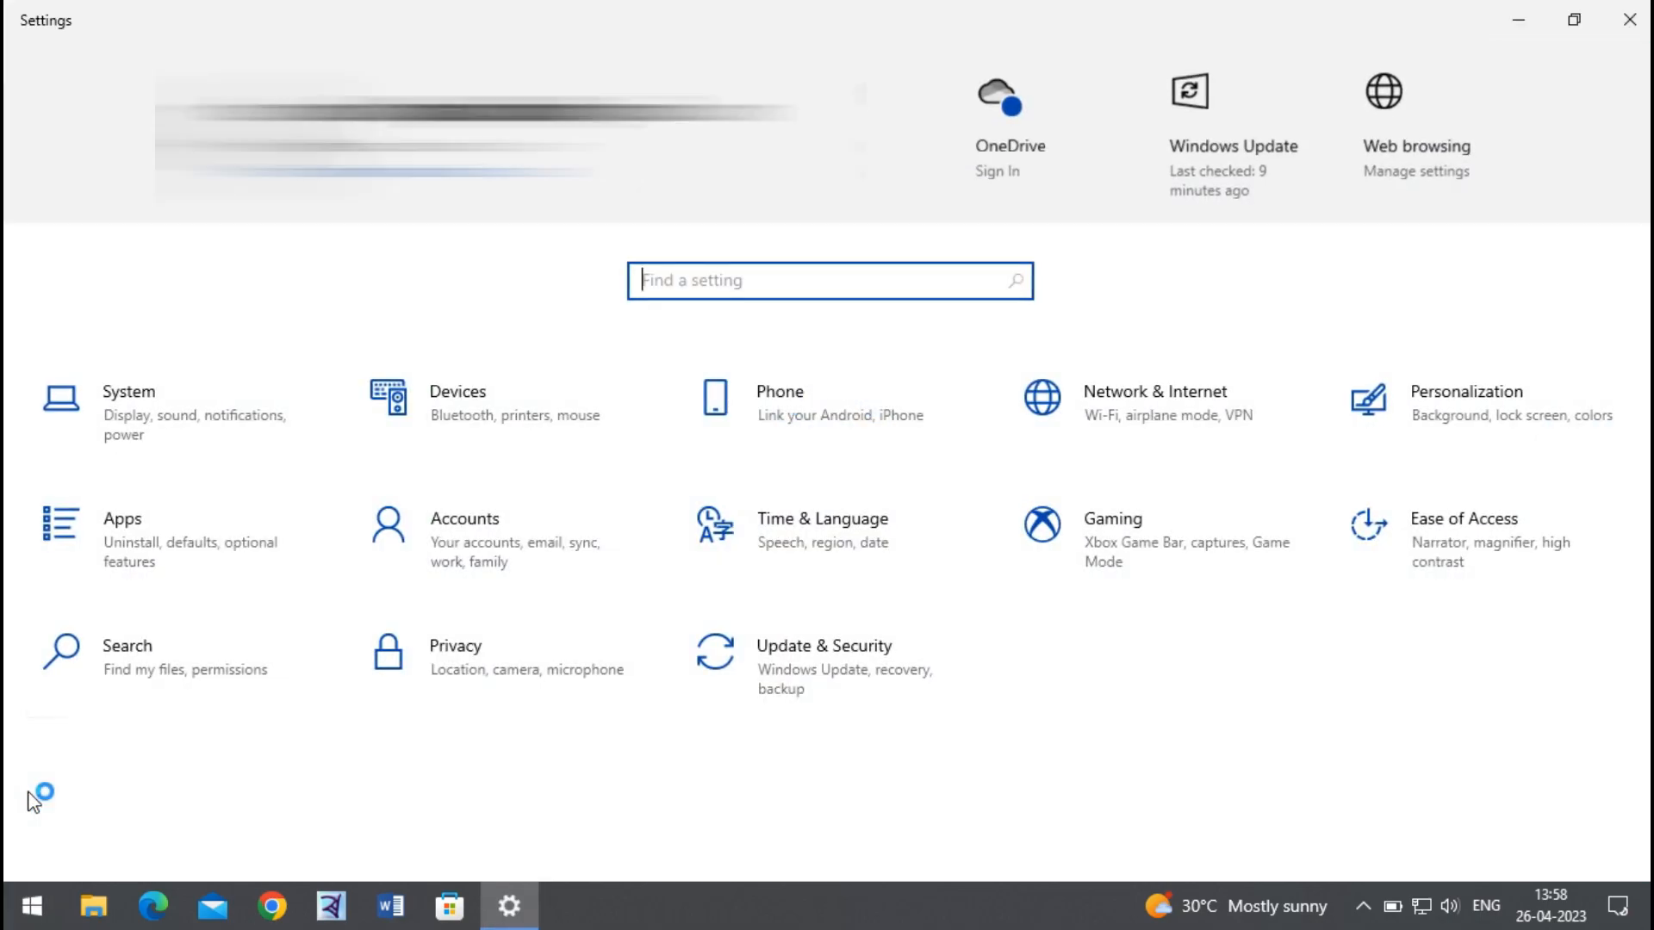
mouse_move(823, 652)
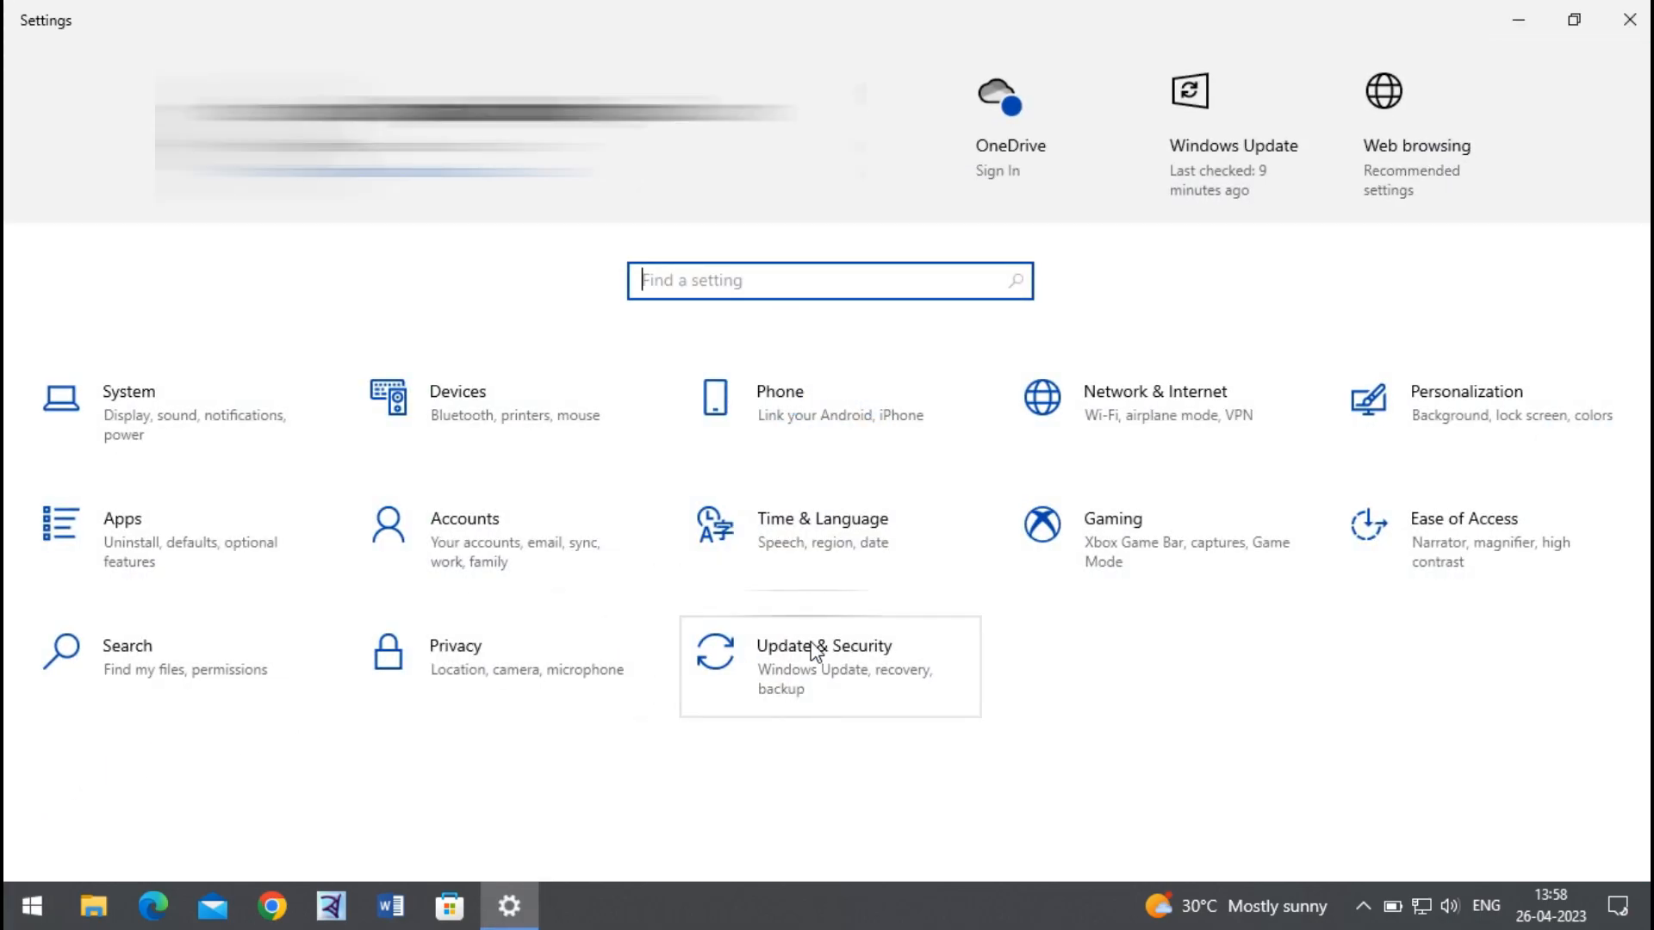
click(826, 646)
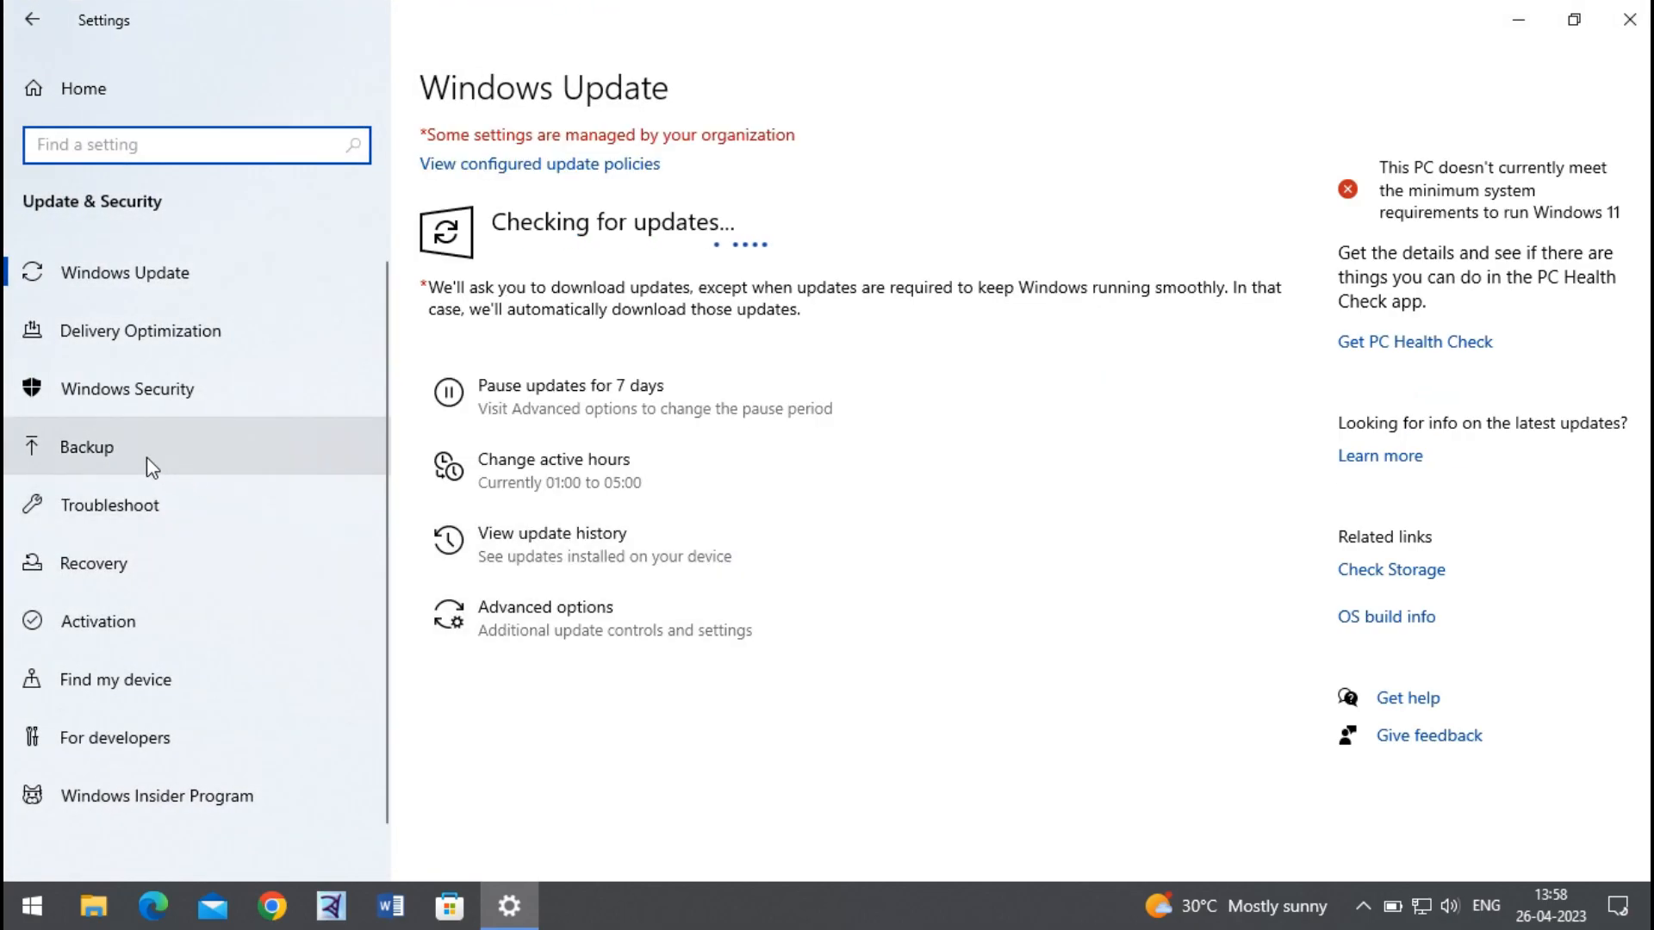
click(86, 446)
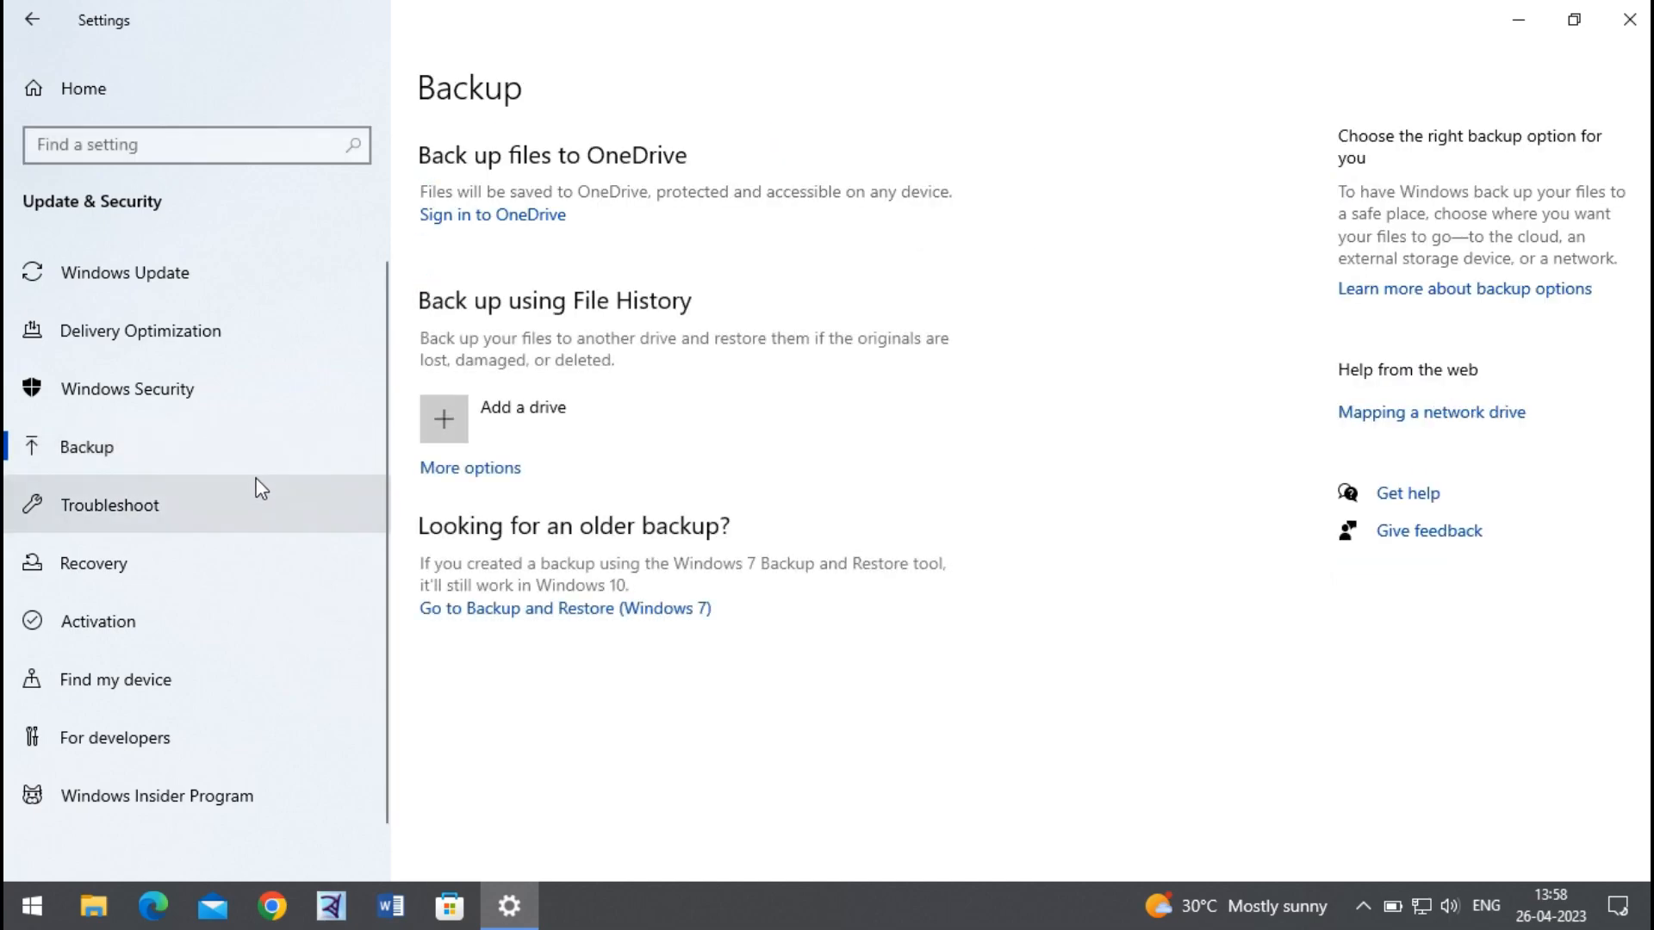
mouse_move(664, 615)
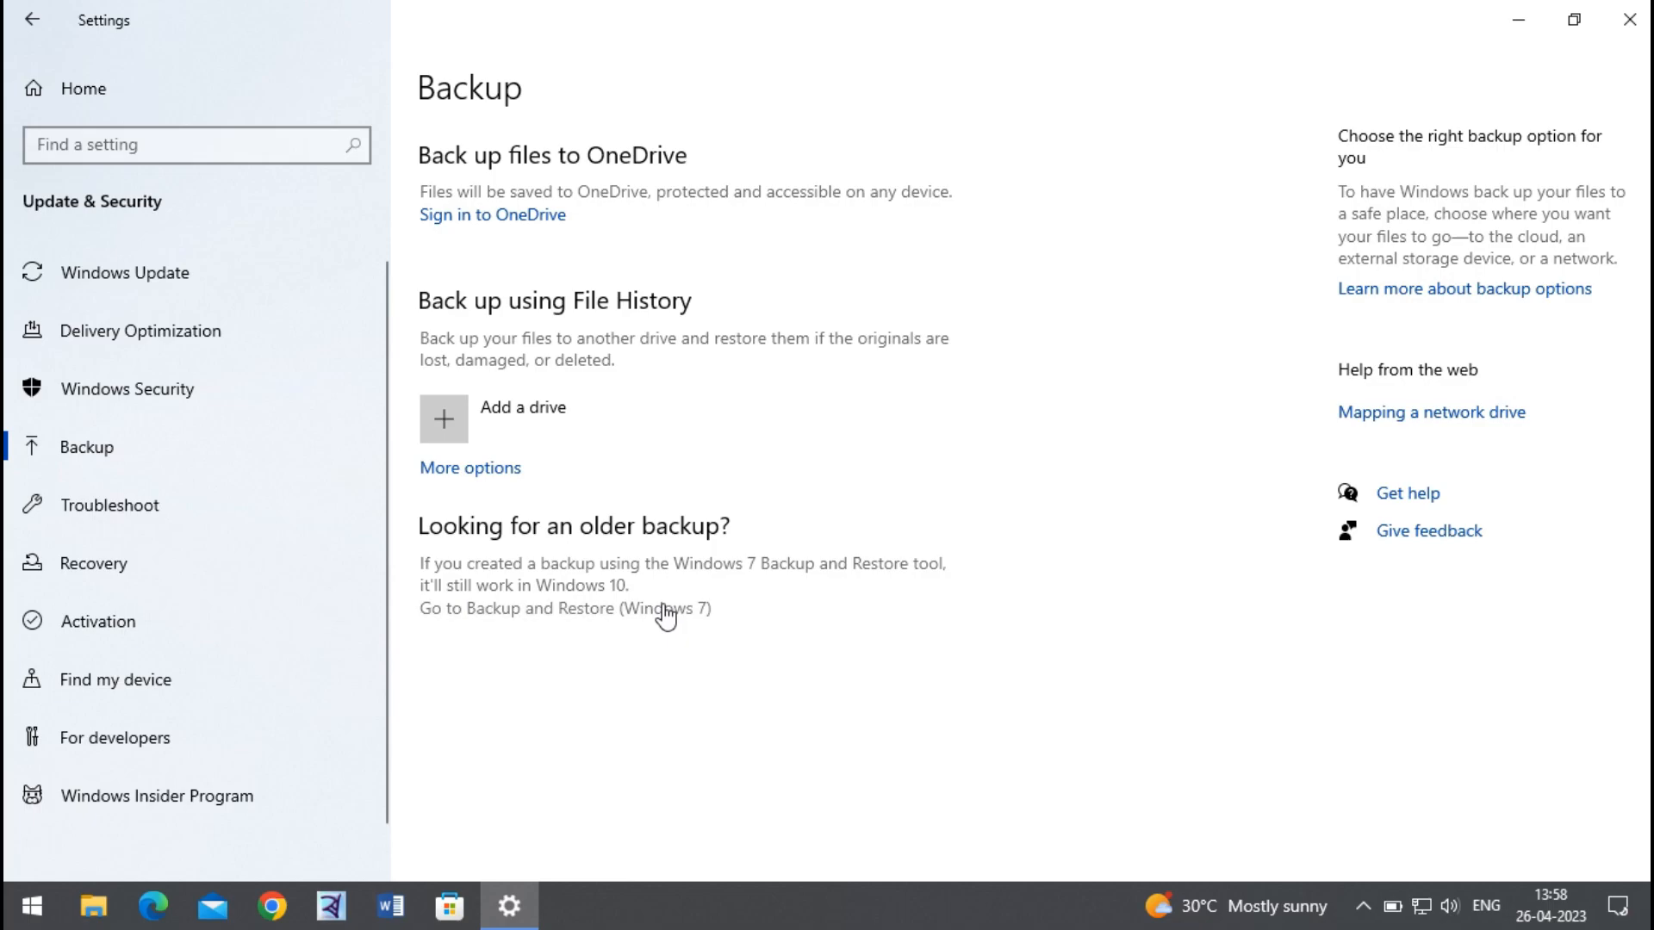
Open Backup and Restore (Windows 7) from the Backup page.
click(564, 609)
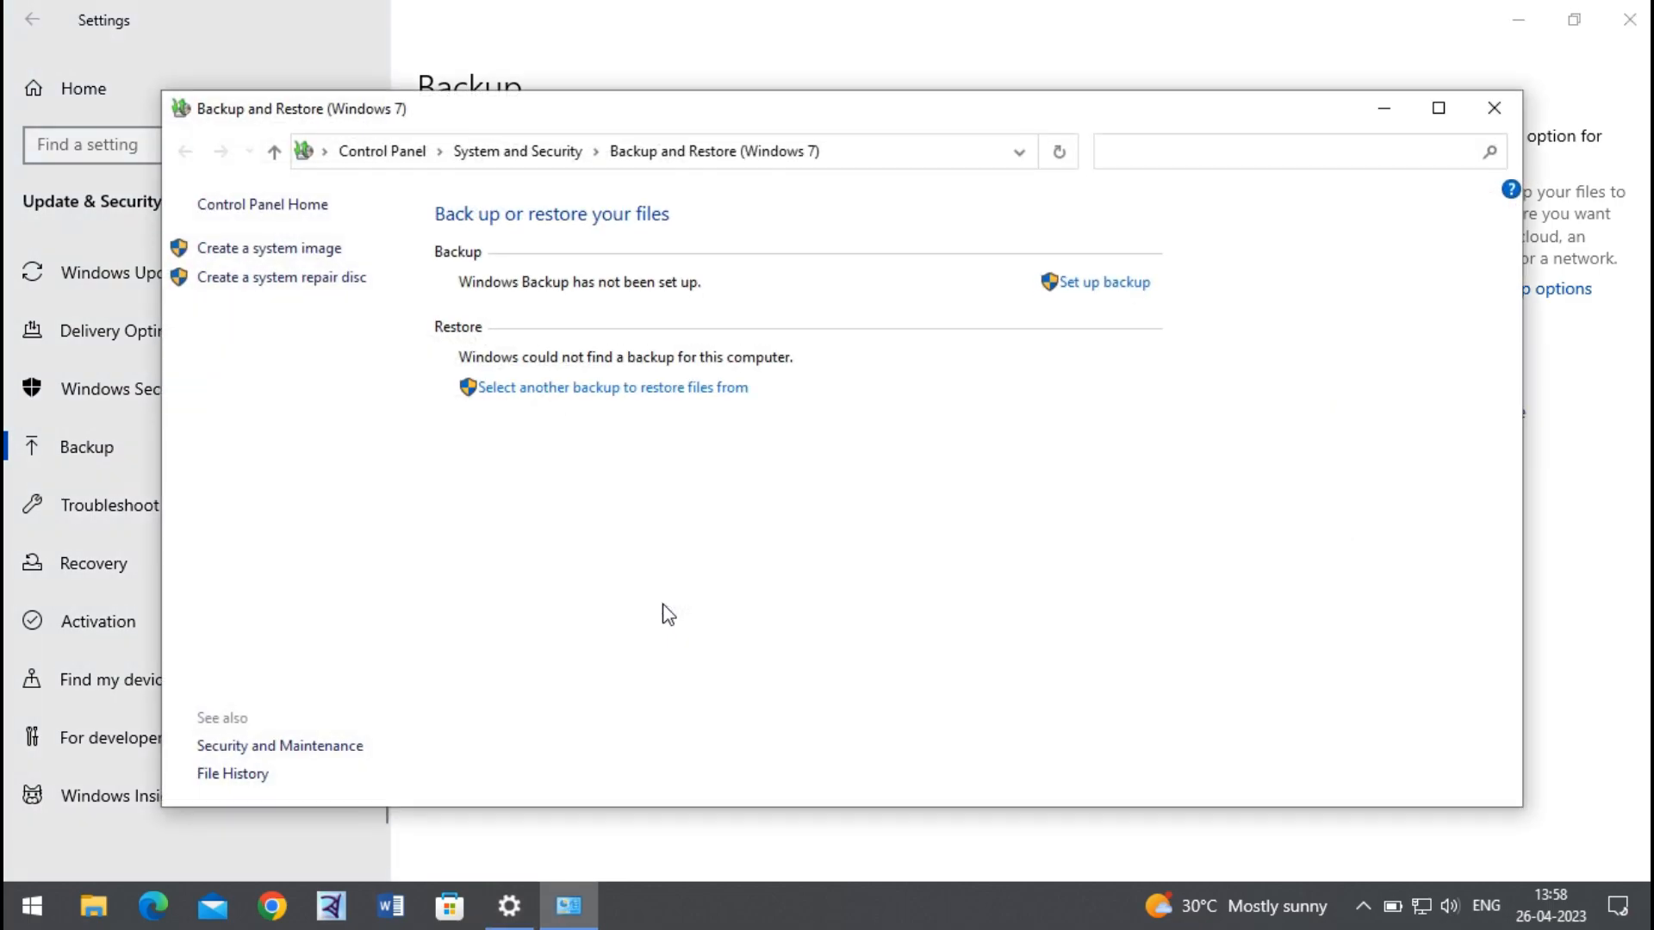
mouse_move(932, 370)
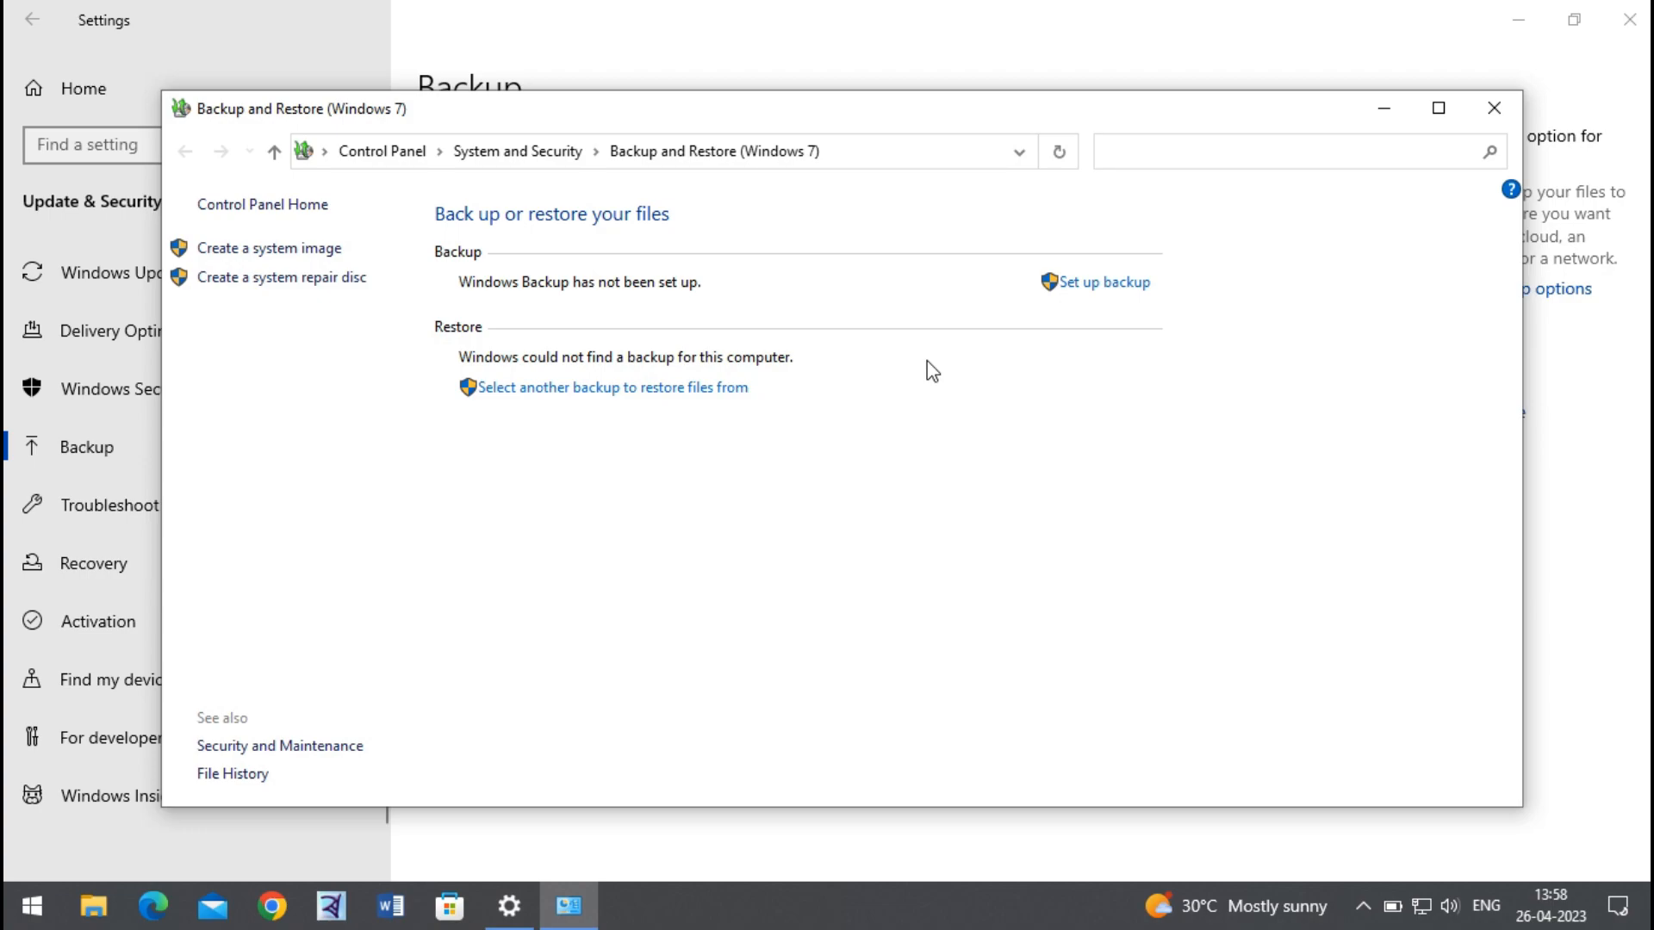
mouse_move(701, 301)
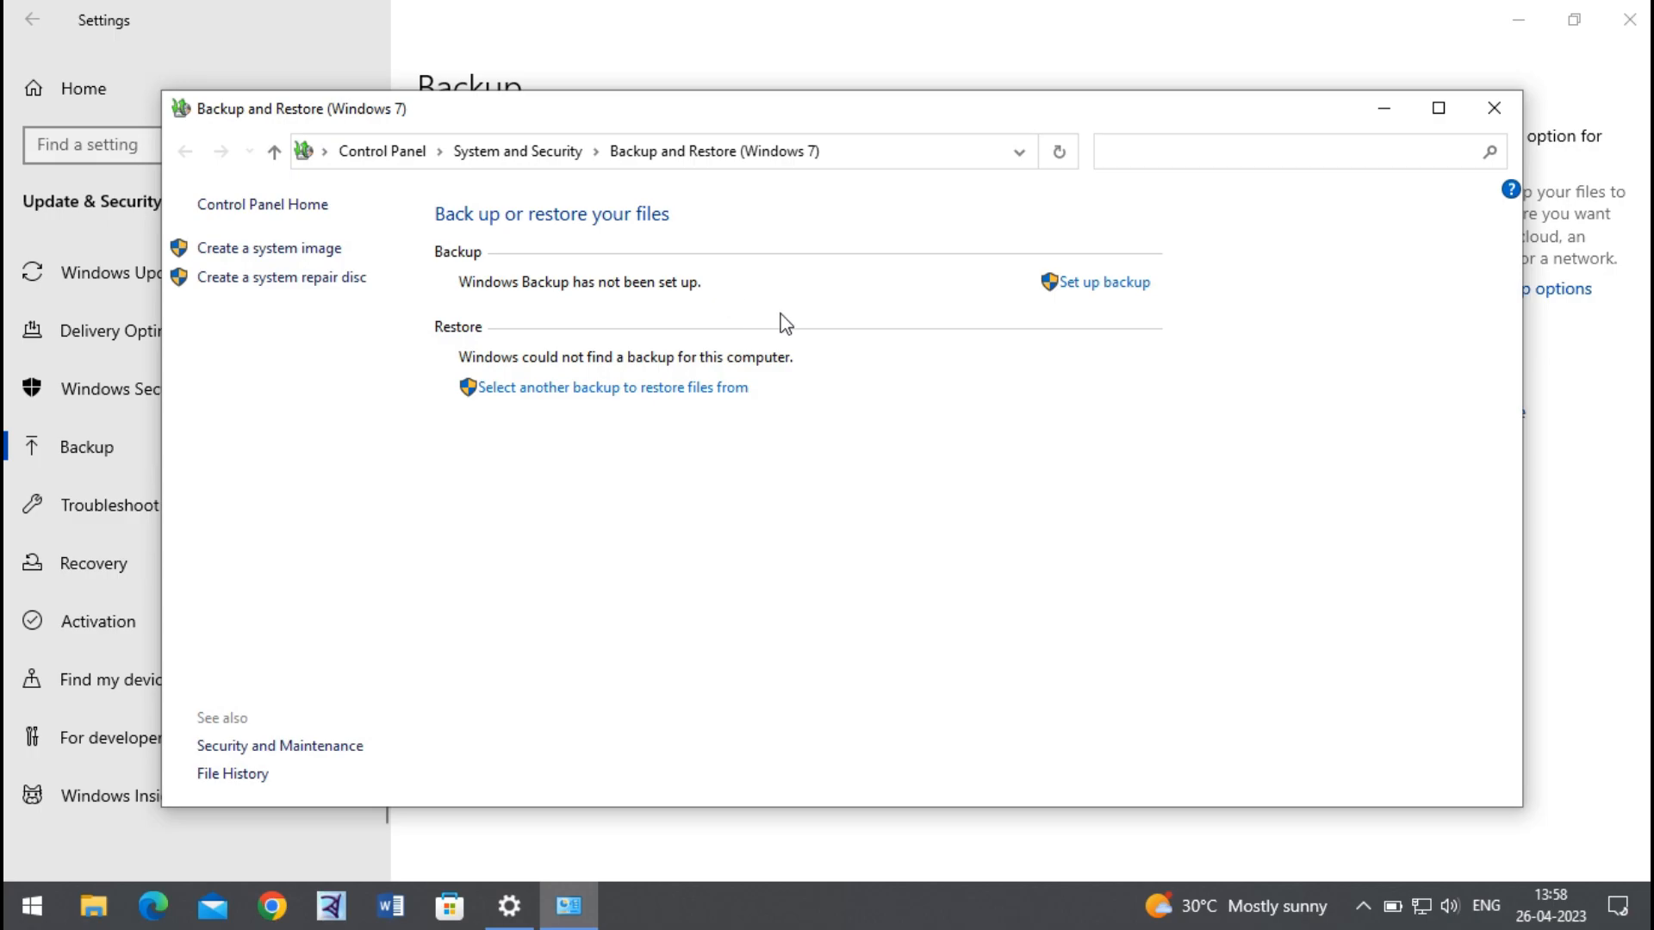
mouse_move(965, 394)
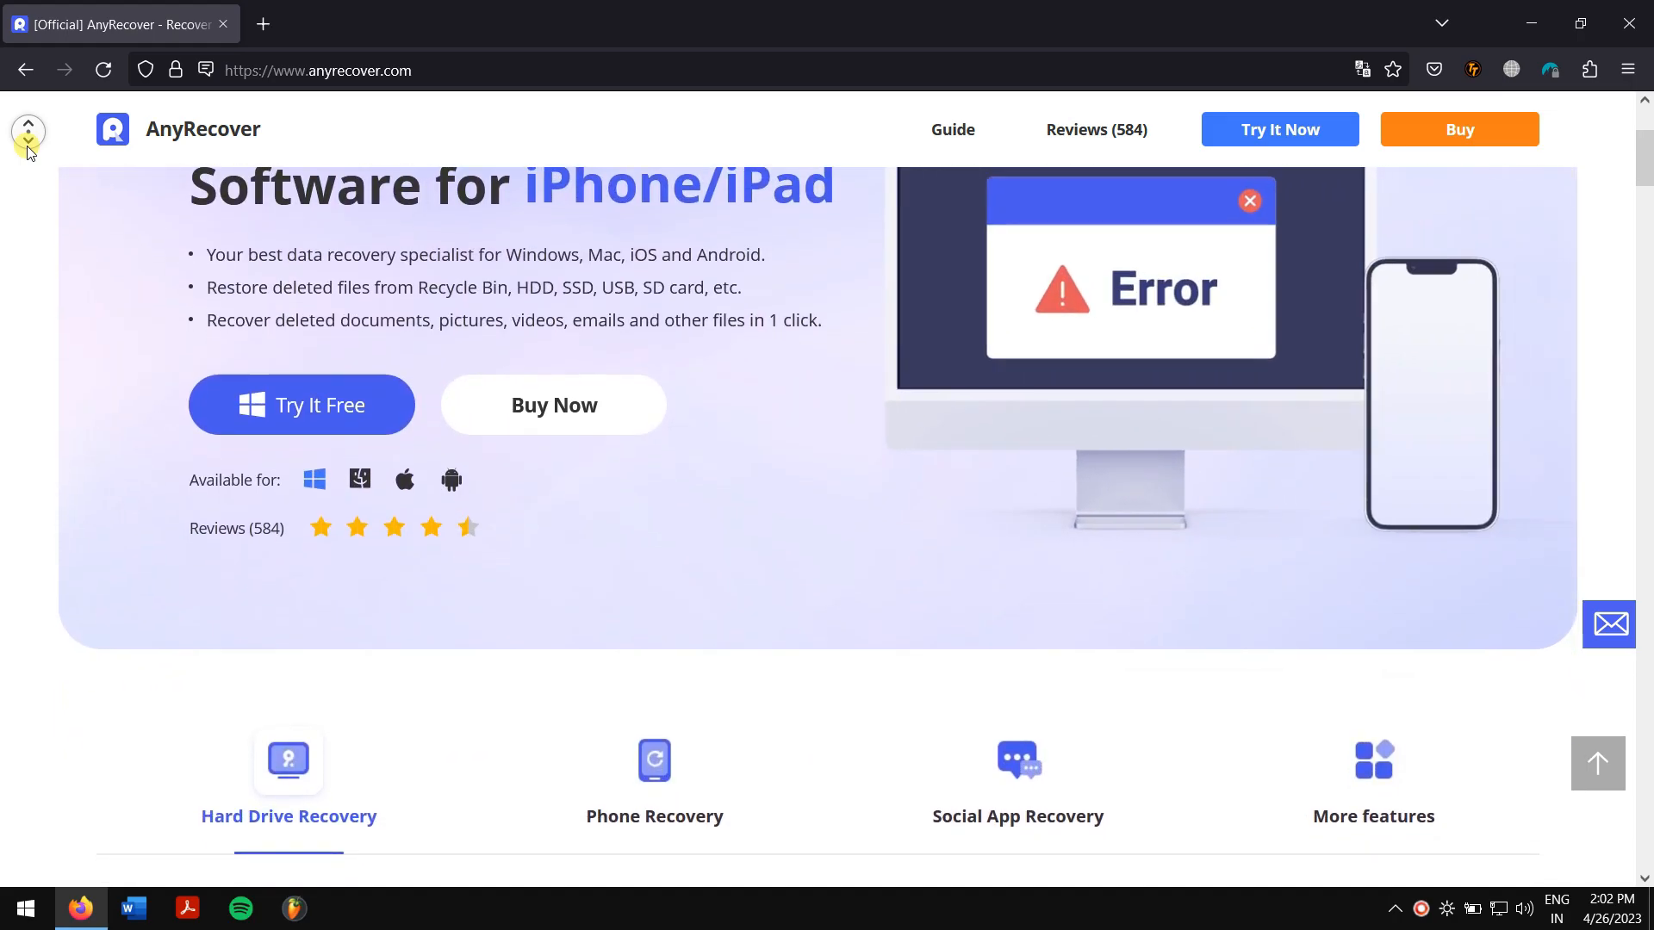
scroll(down, 3)
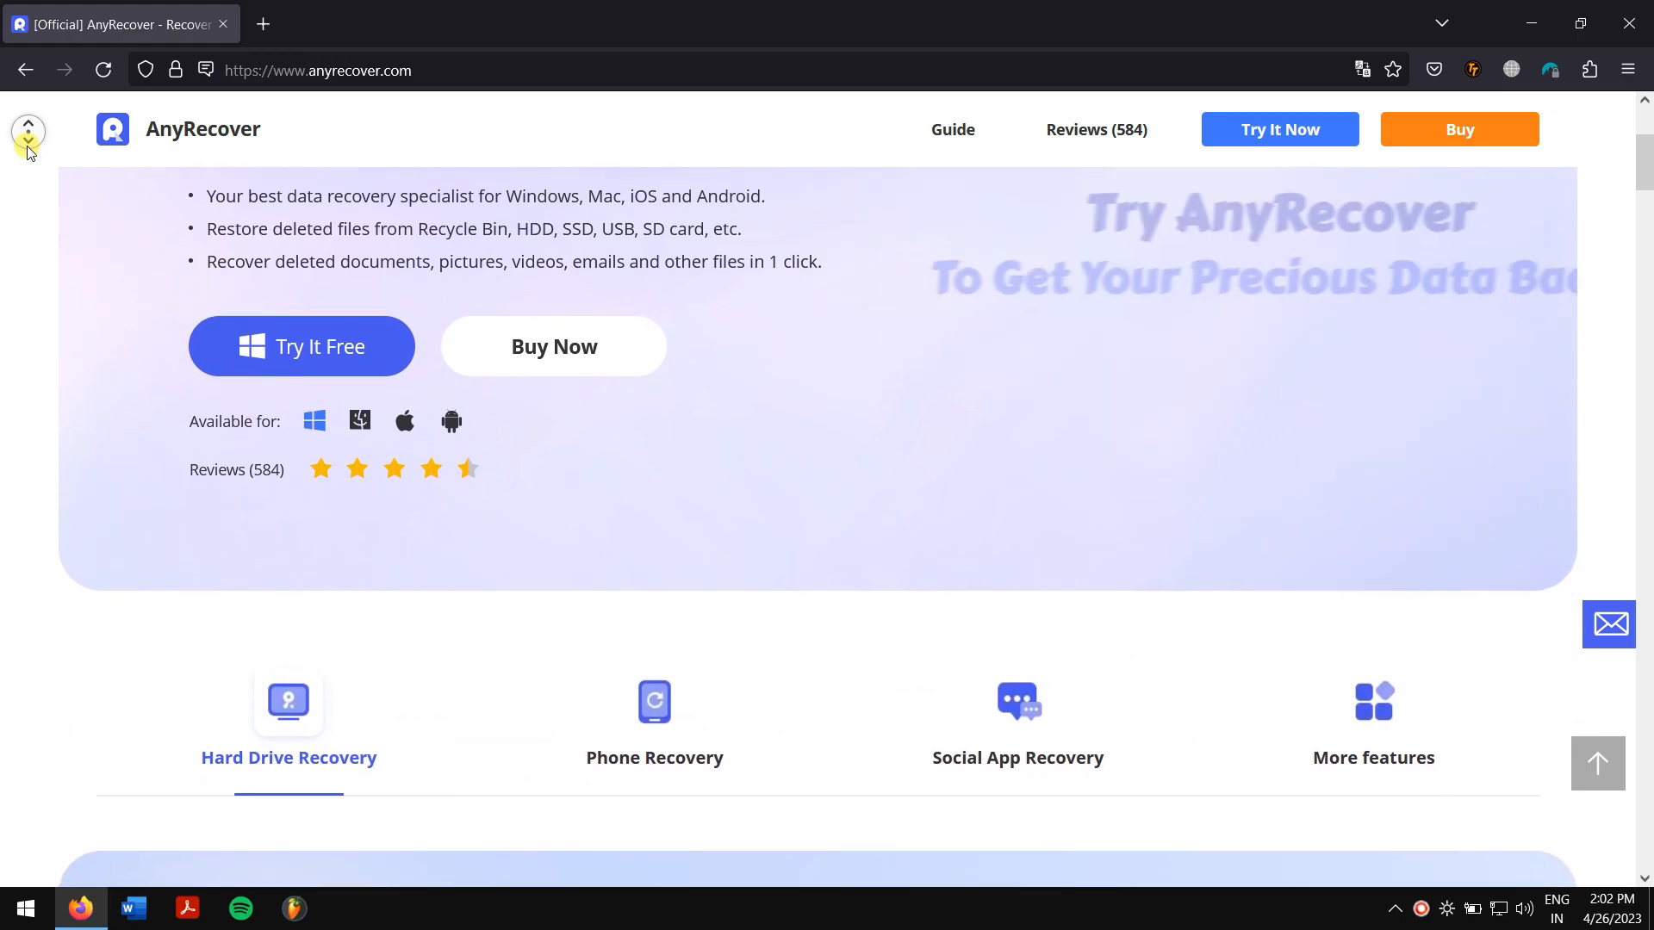
scroll(down, 3)
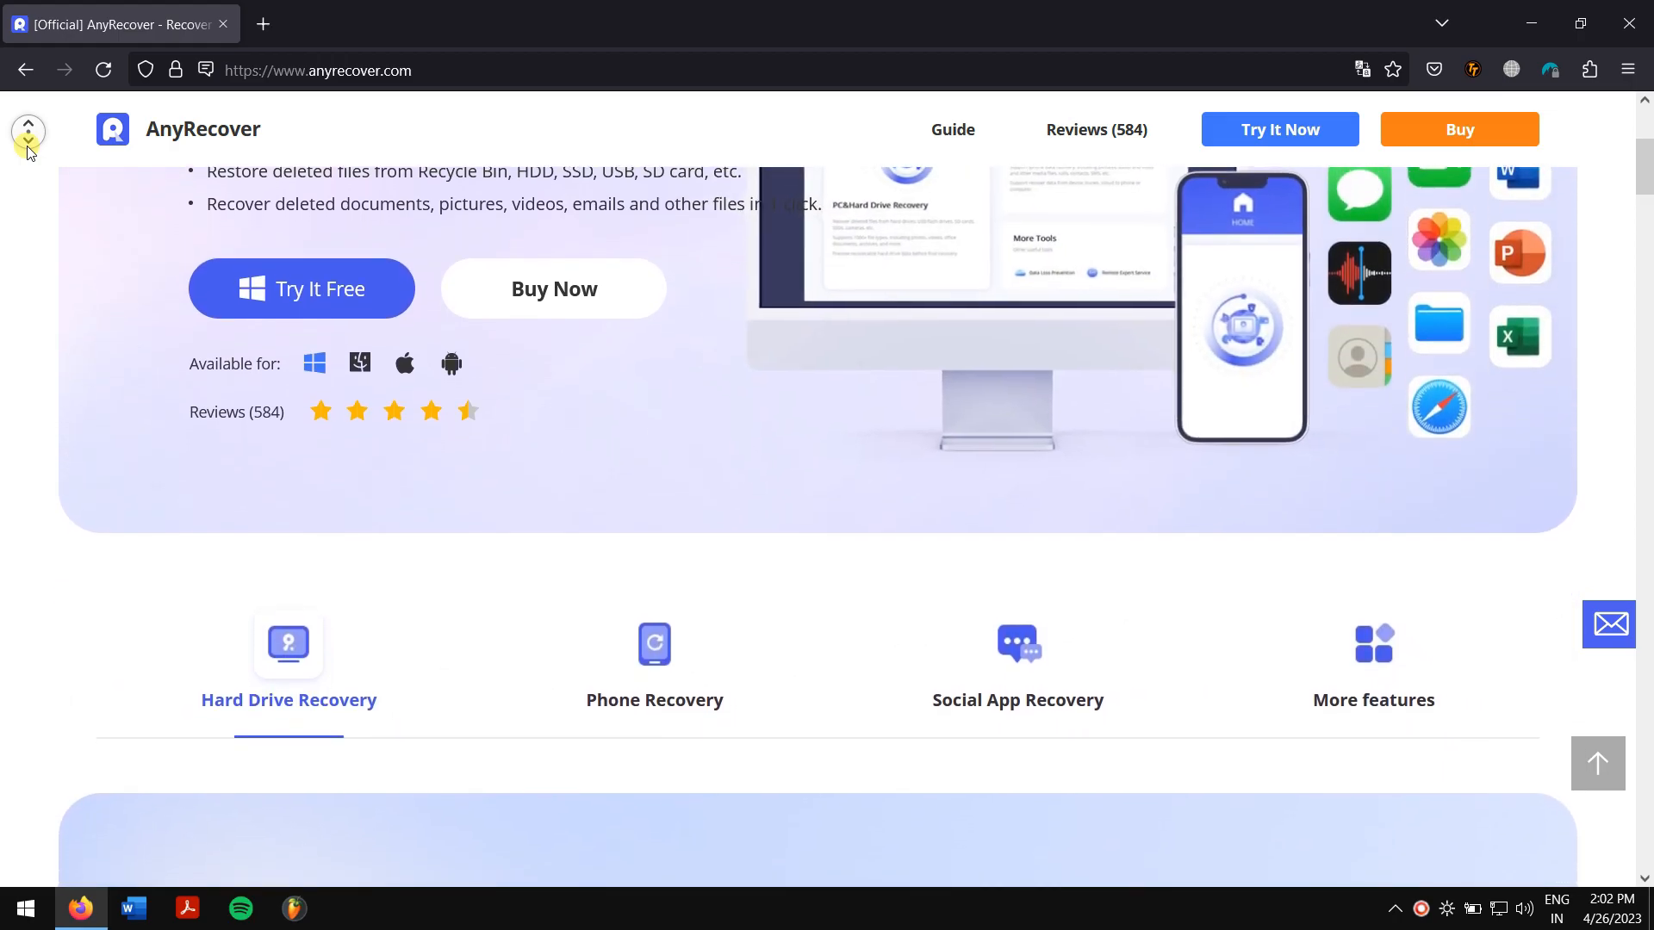
scroll(down, 3)
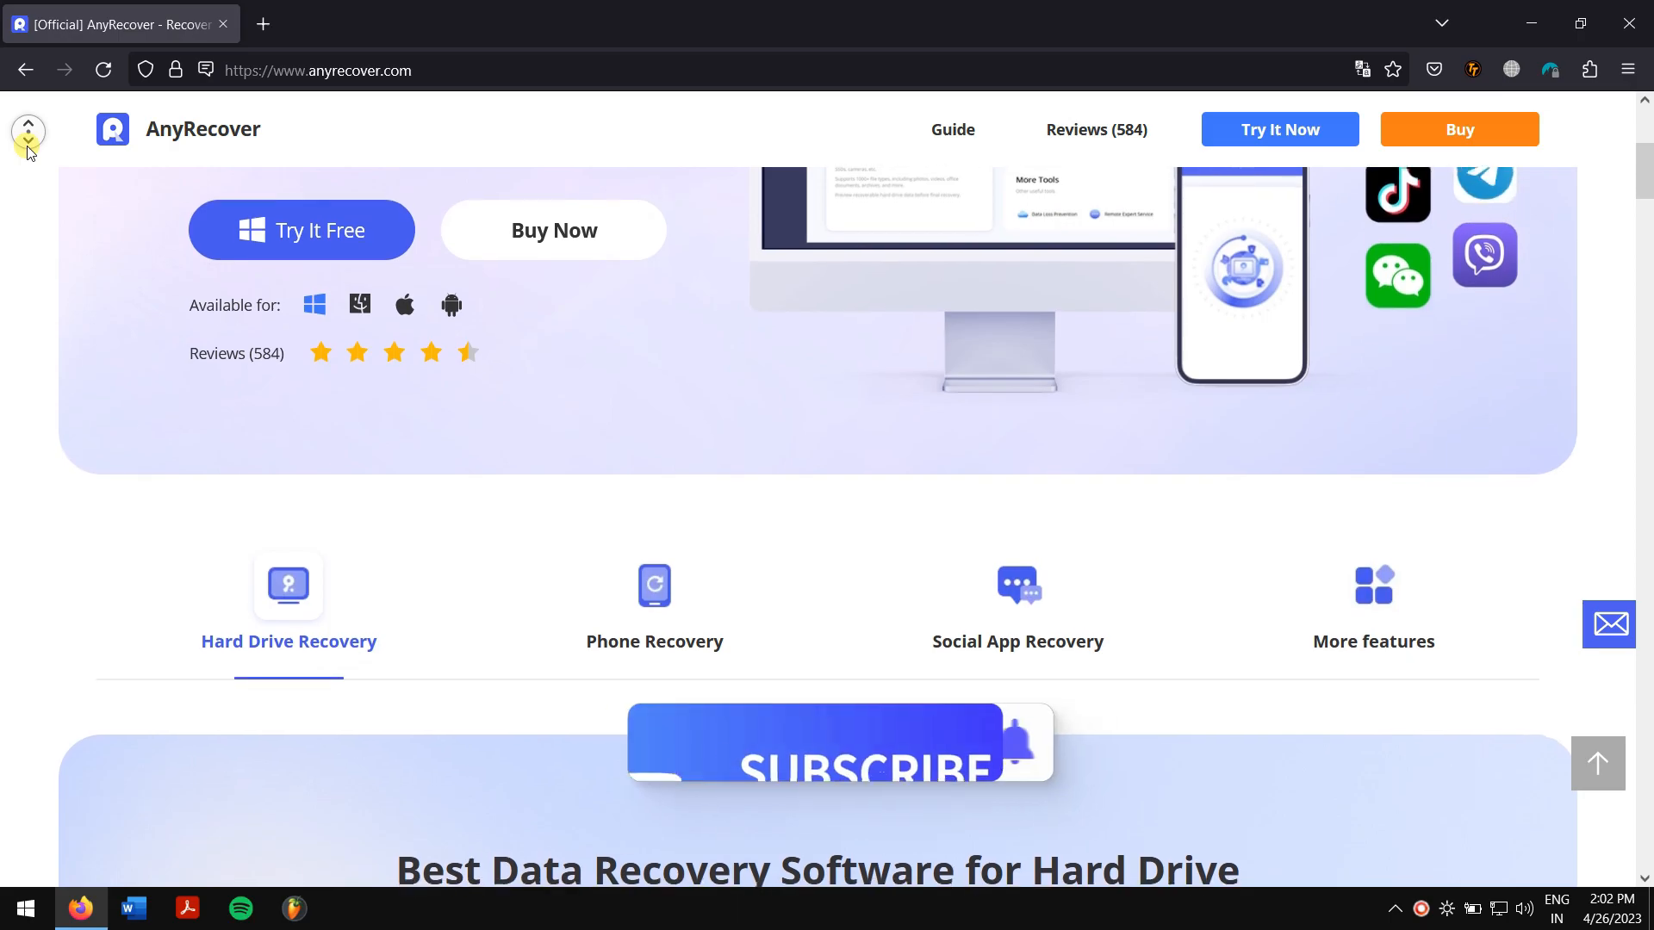
scroll(down, 3)
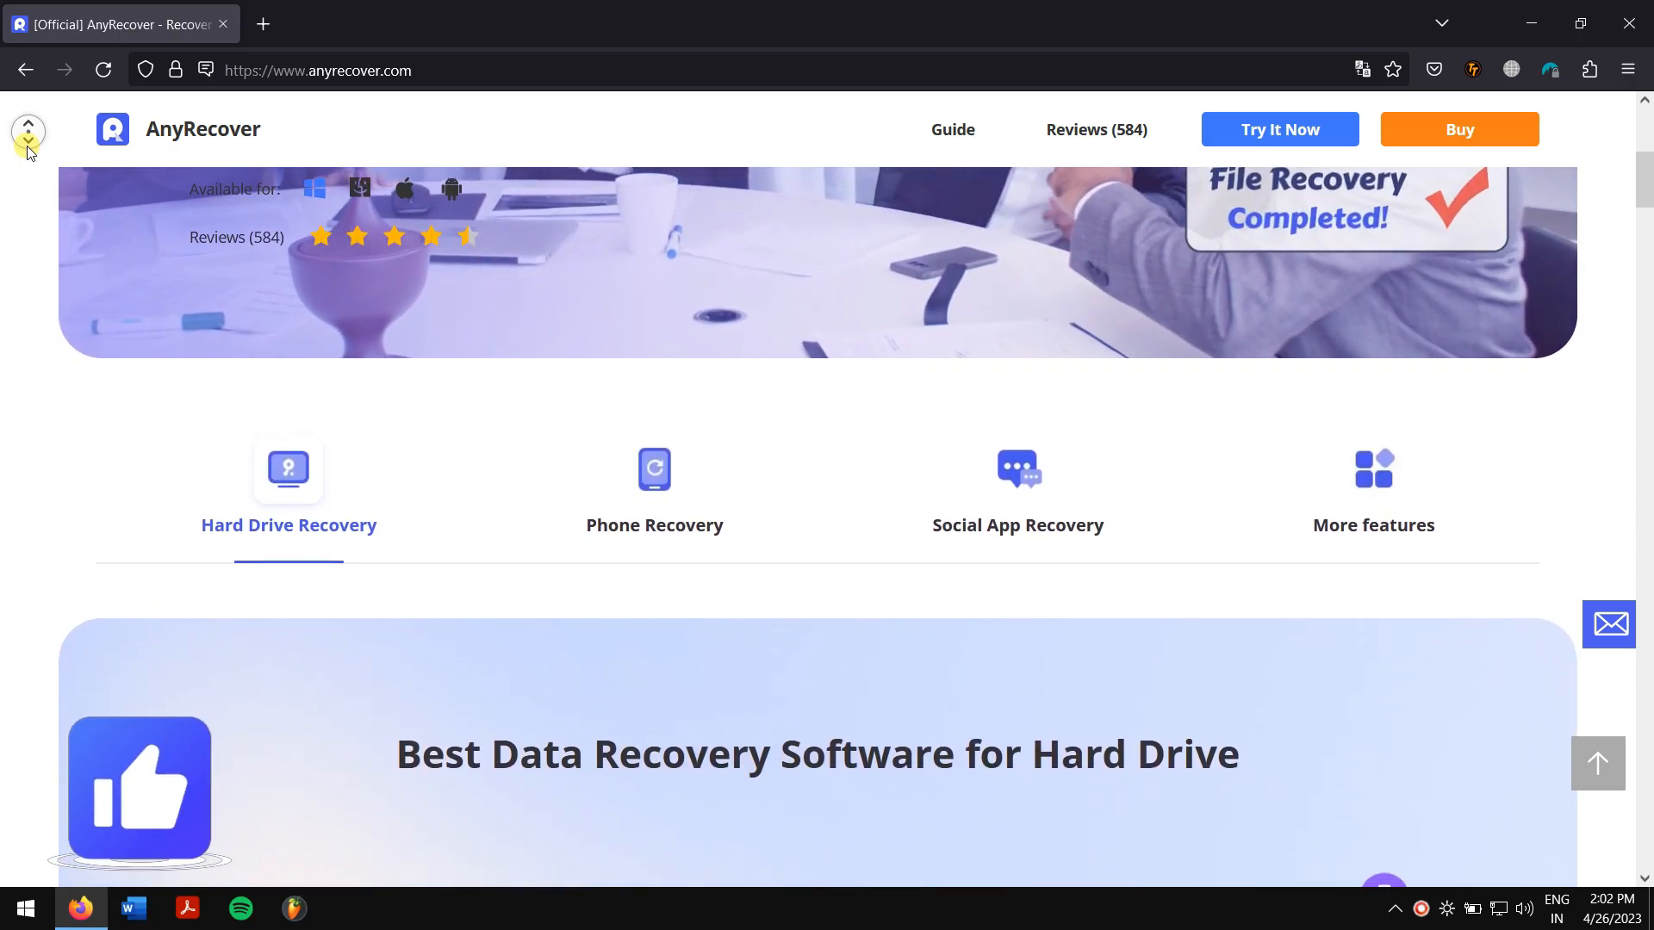
scroll(down, 3)
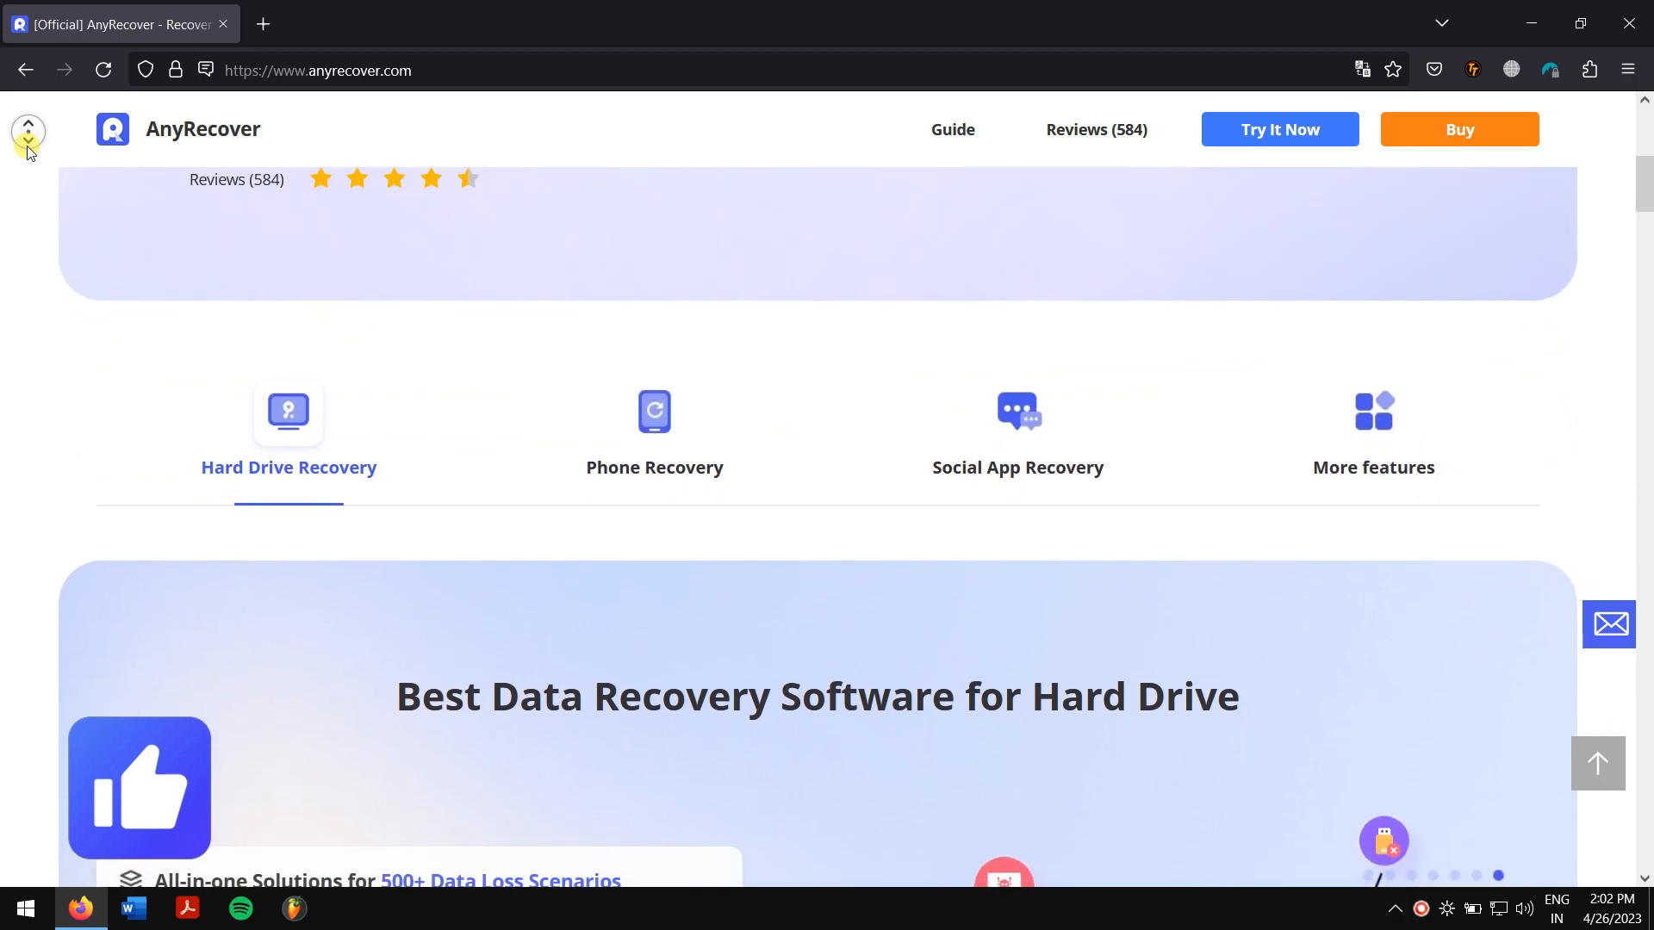
scroll(down, 3)
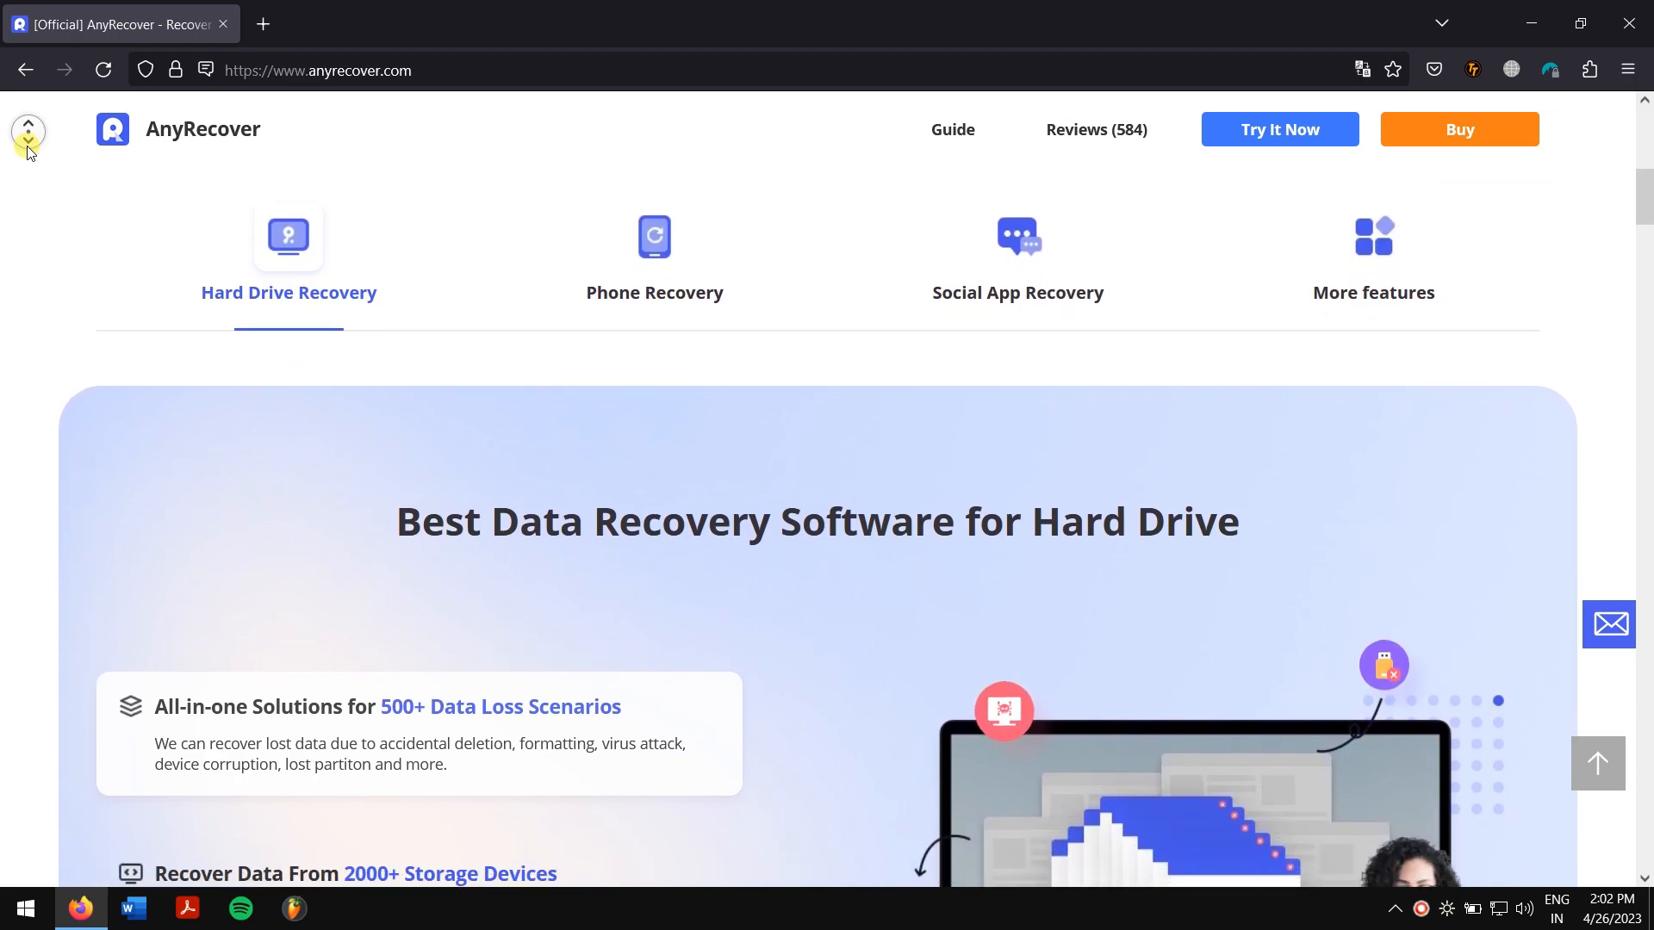
scroll(down, 3)
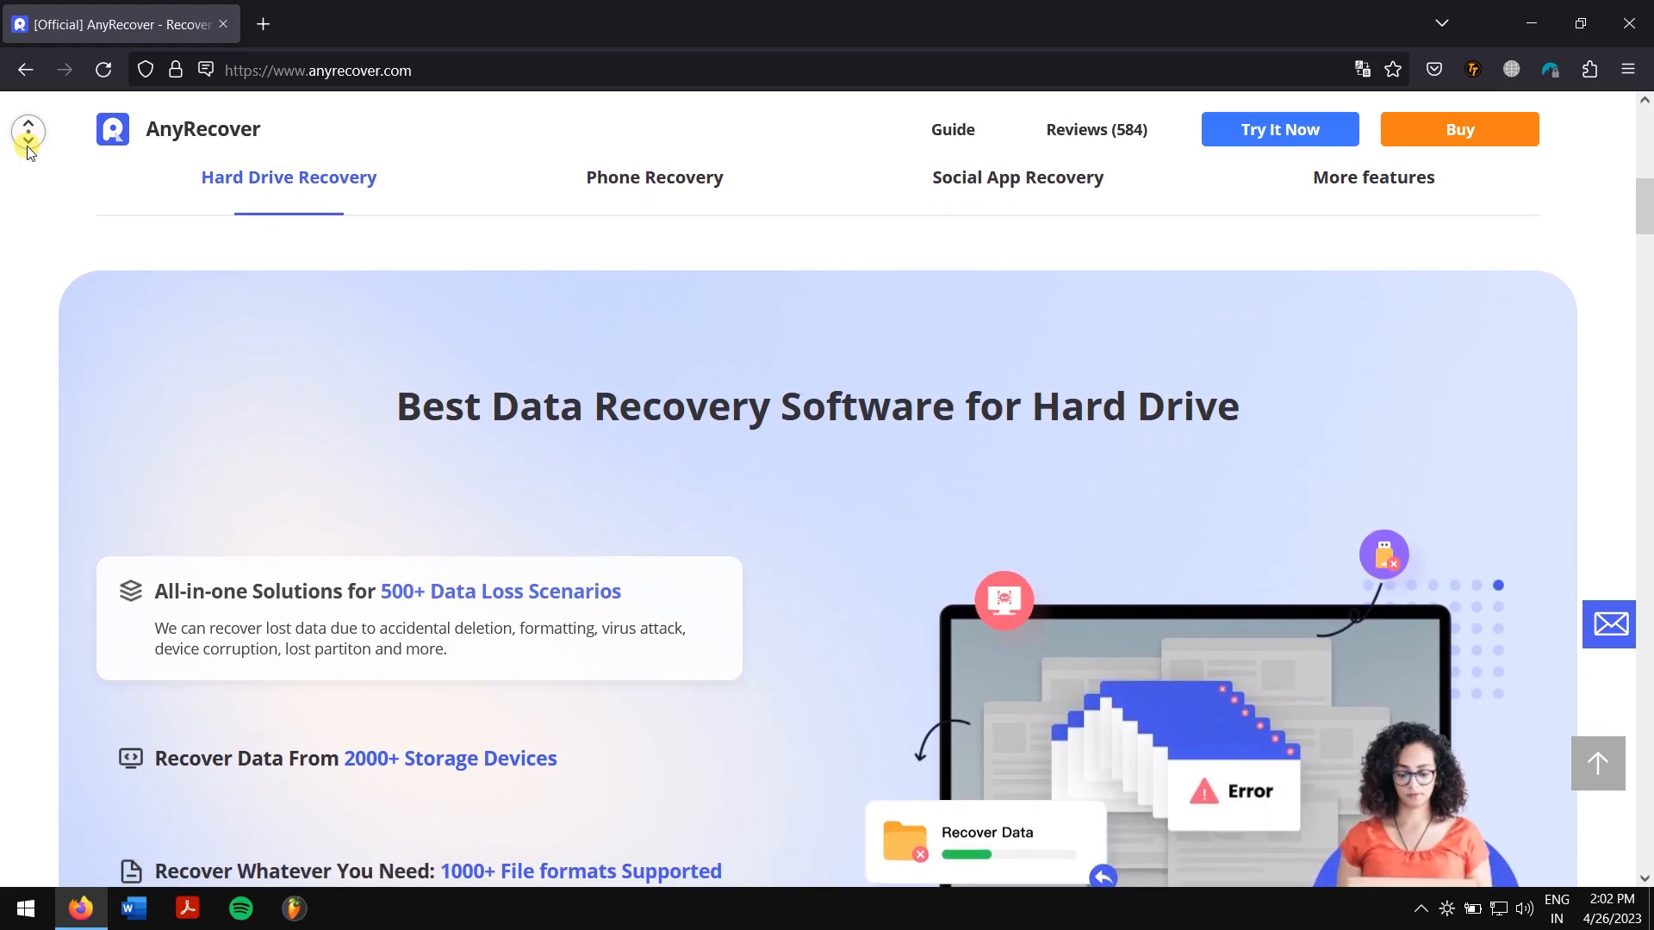
scroll(down, 3)
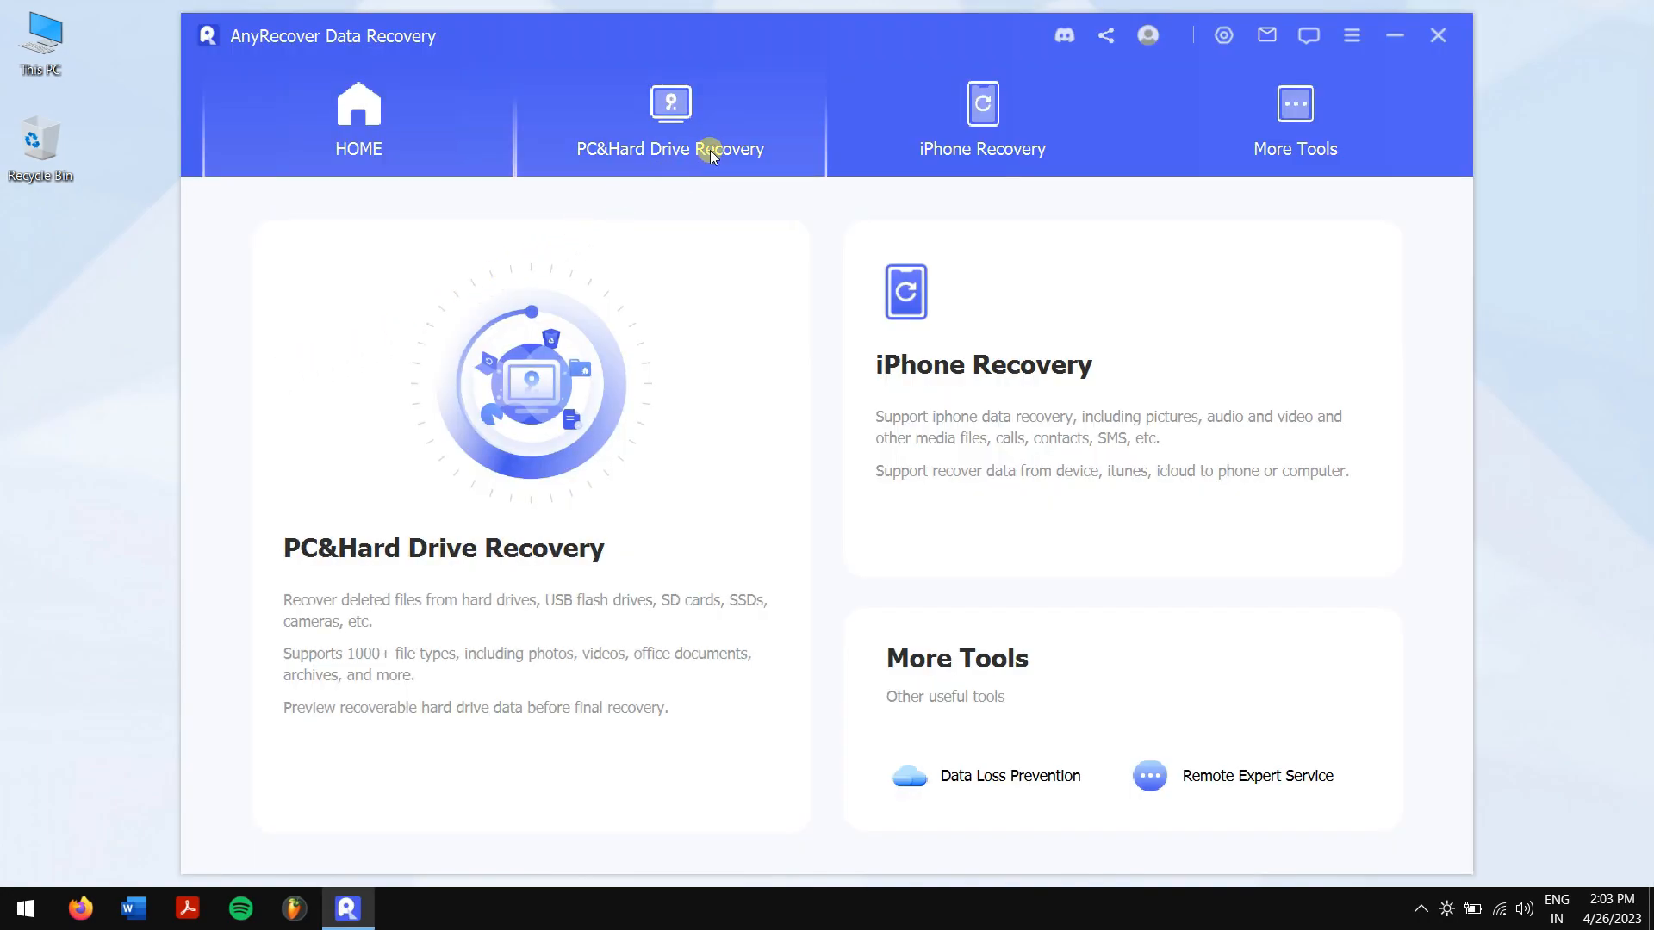
Run a PC&Hard Drive Recovery scan of the Recycle Bin, finding 19 deleted files.
click(668, 119)
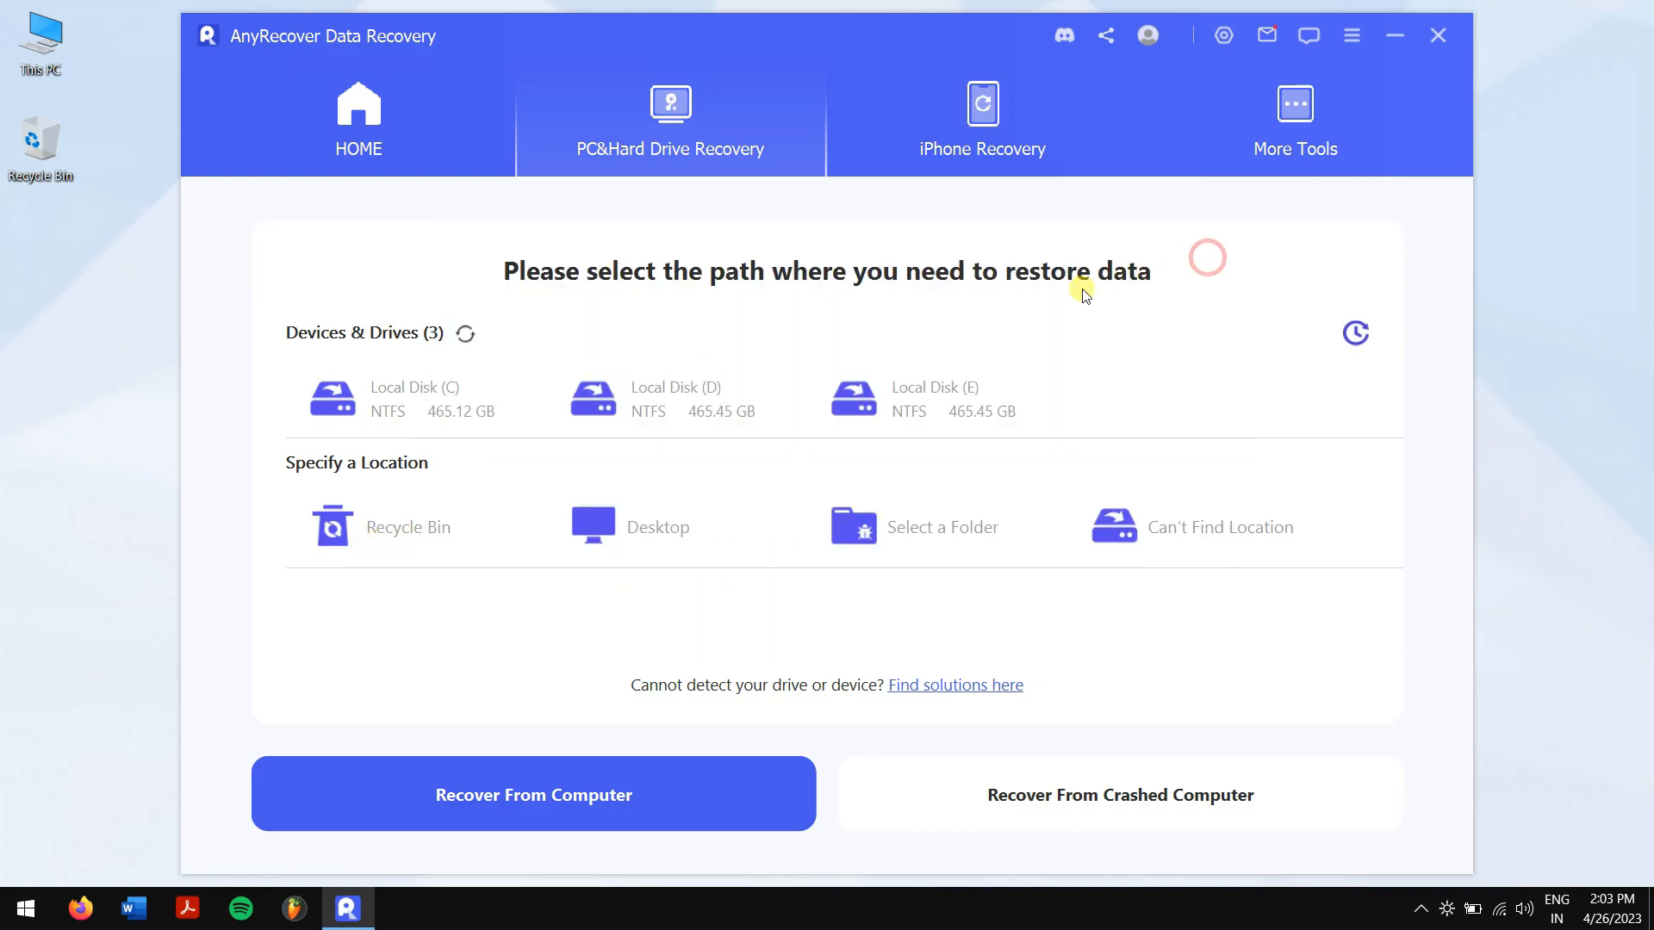
click(532, 794)
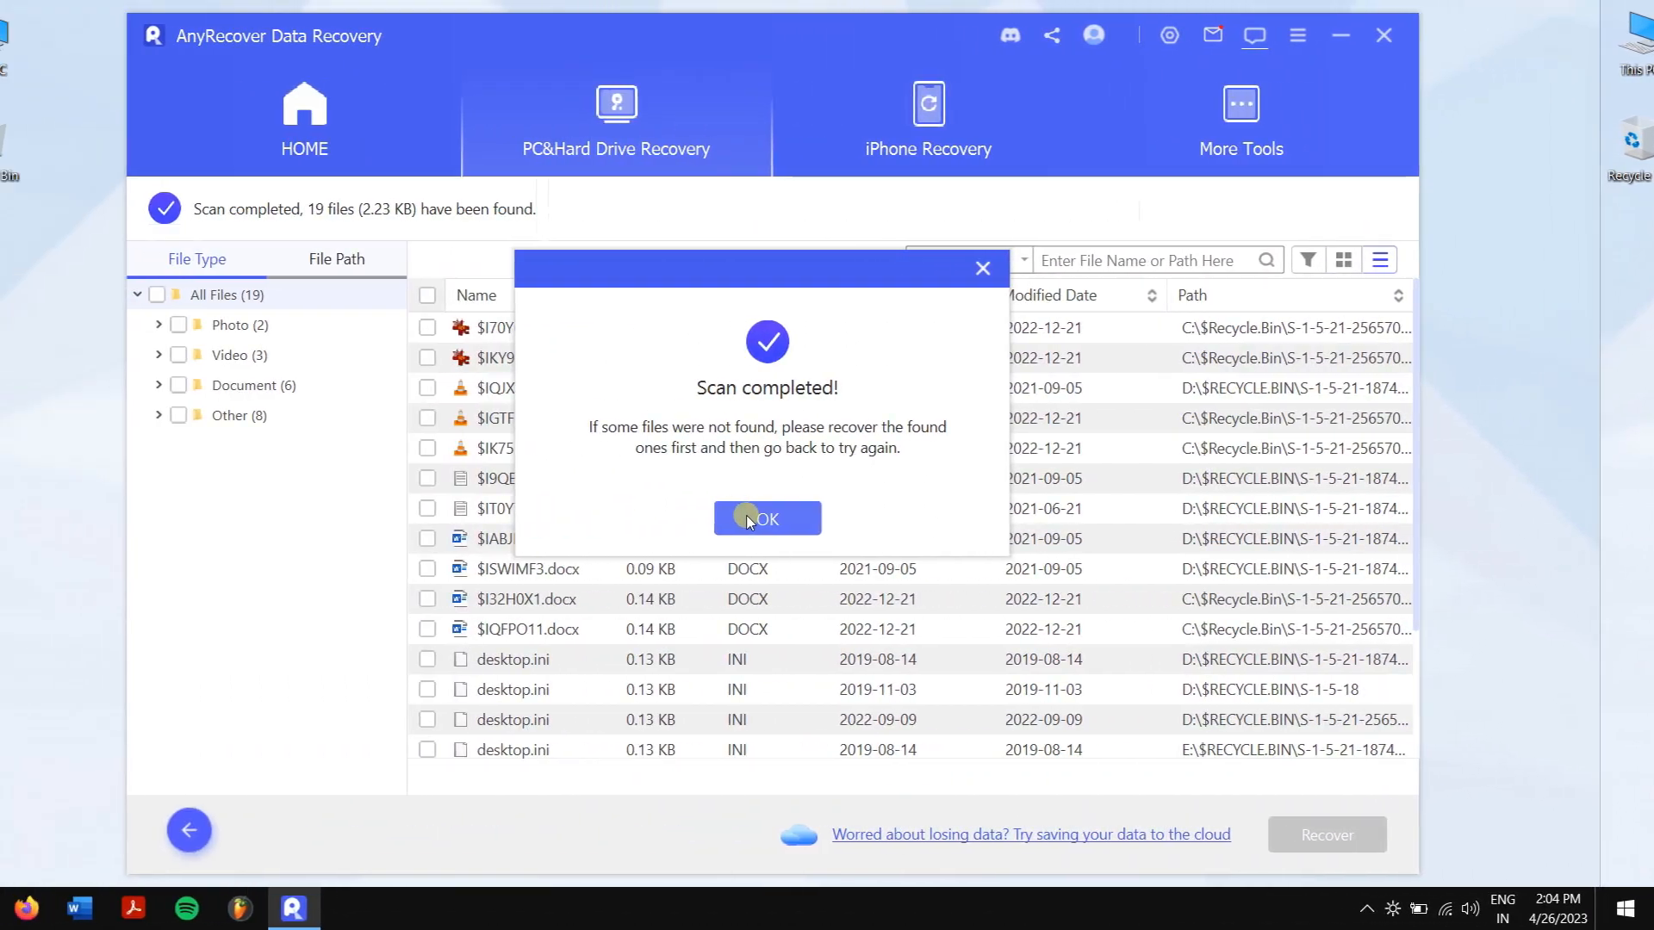
click(767, 518)
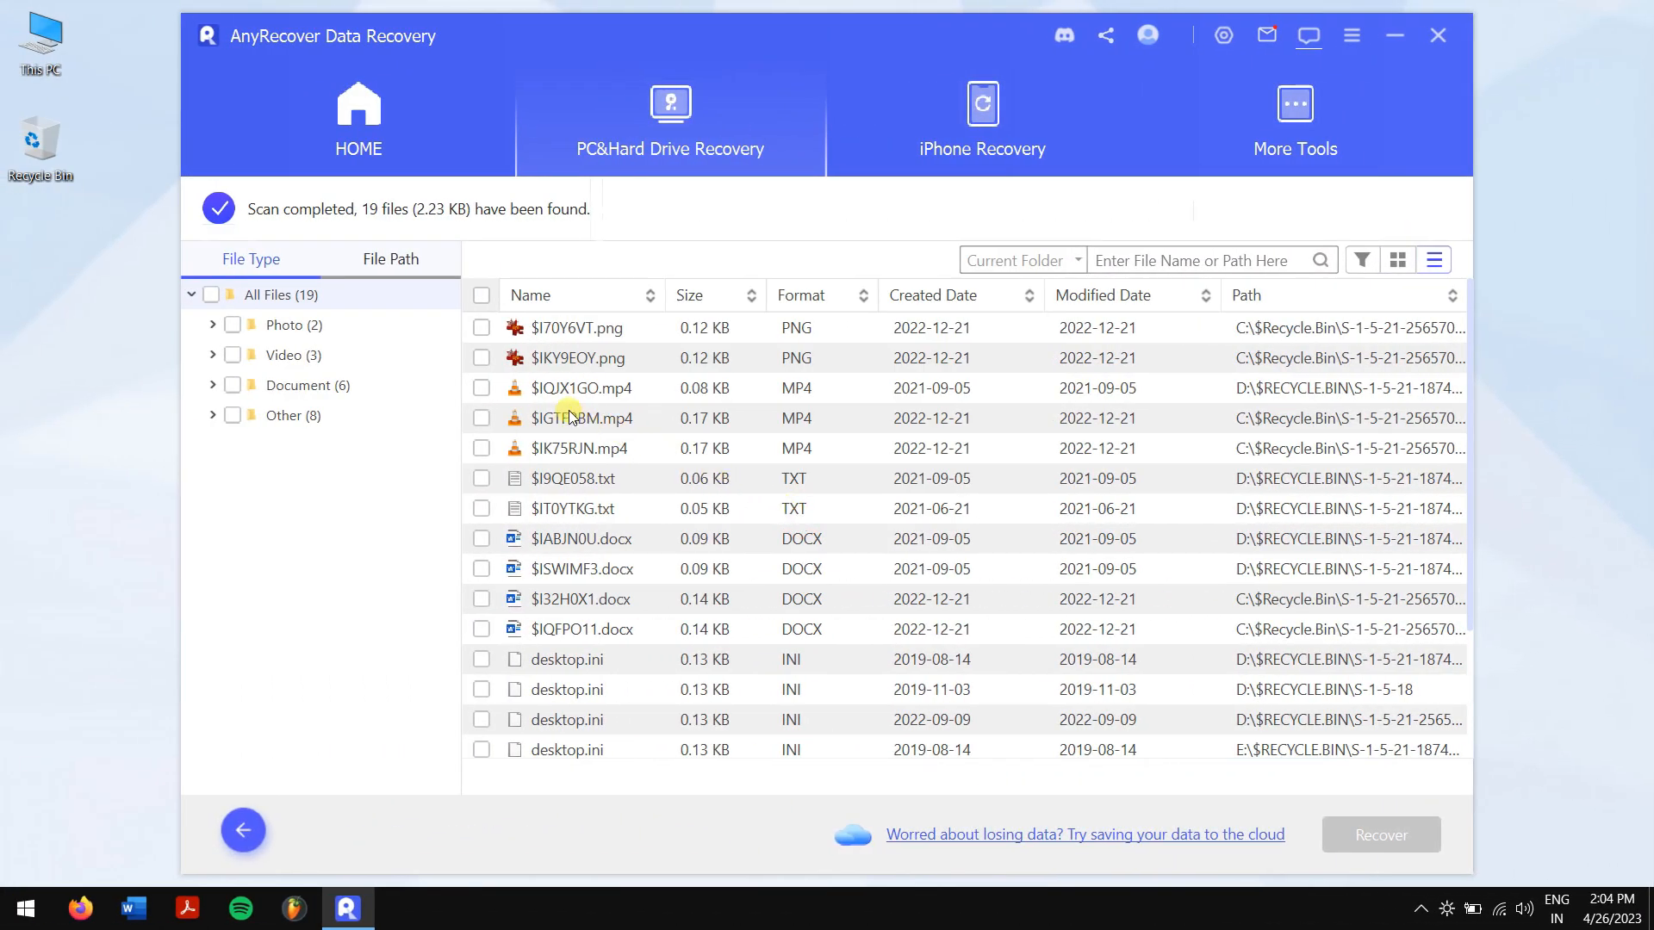
Select the PNG, $IK75RJN.mp4 and $IABJN0U.docx files and start recovery.
click(481, 539)
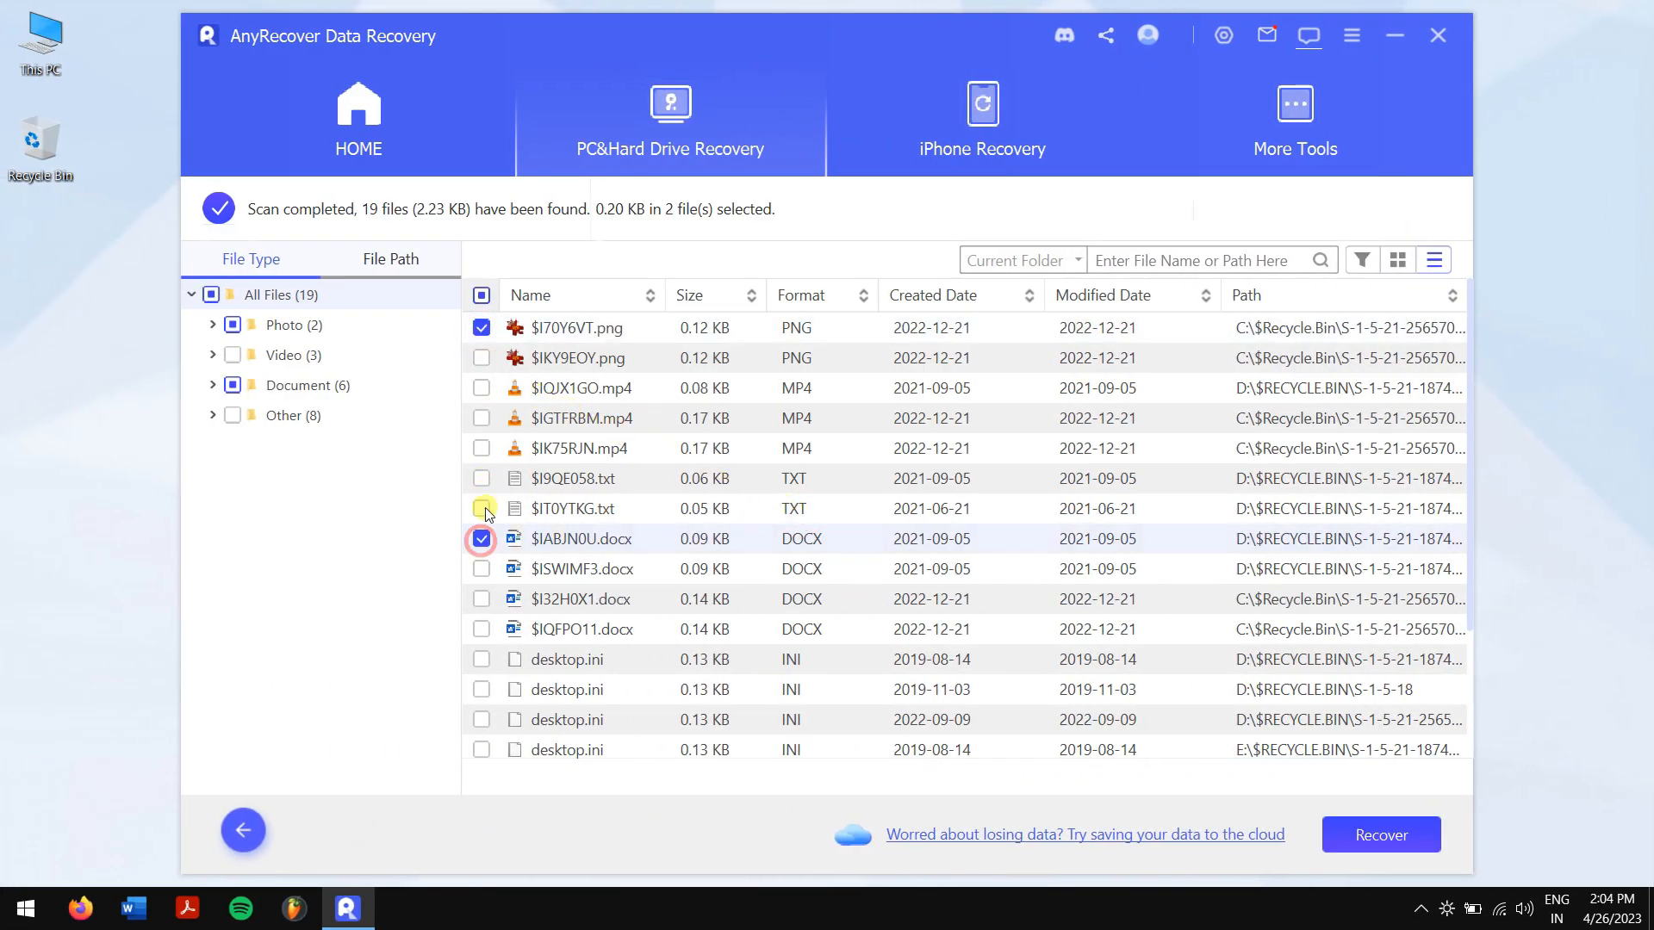
click(482, 447)
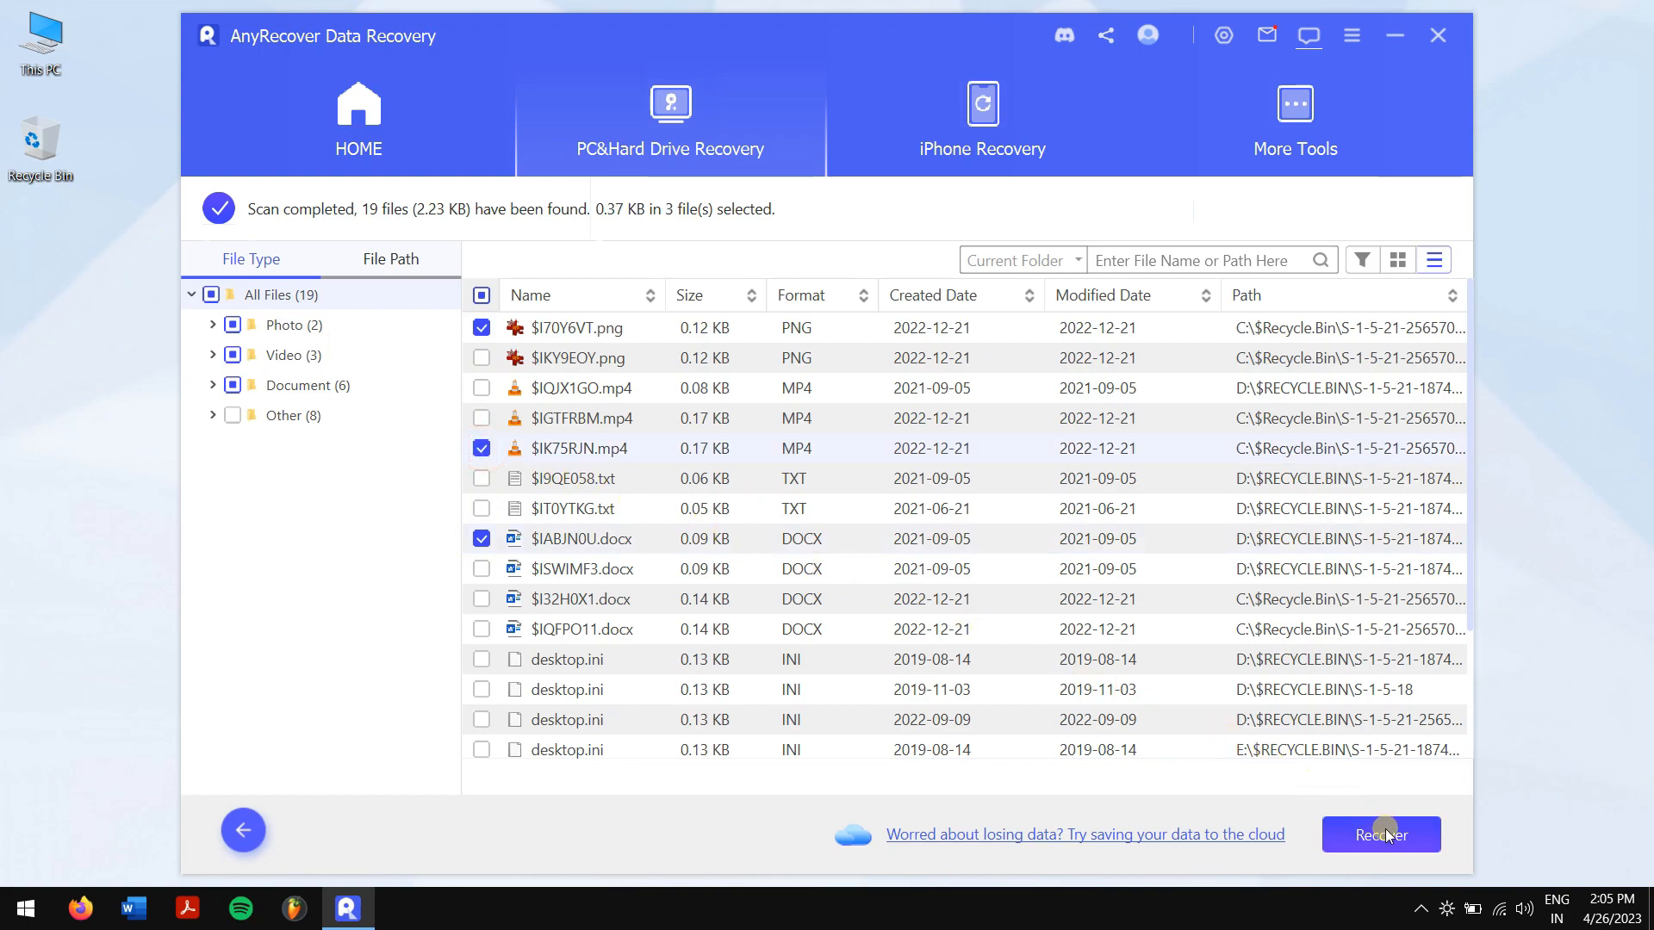
click(1380, 835)
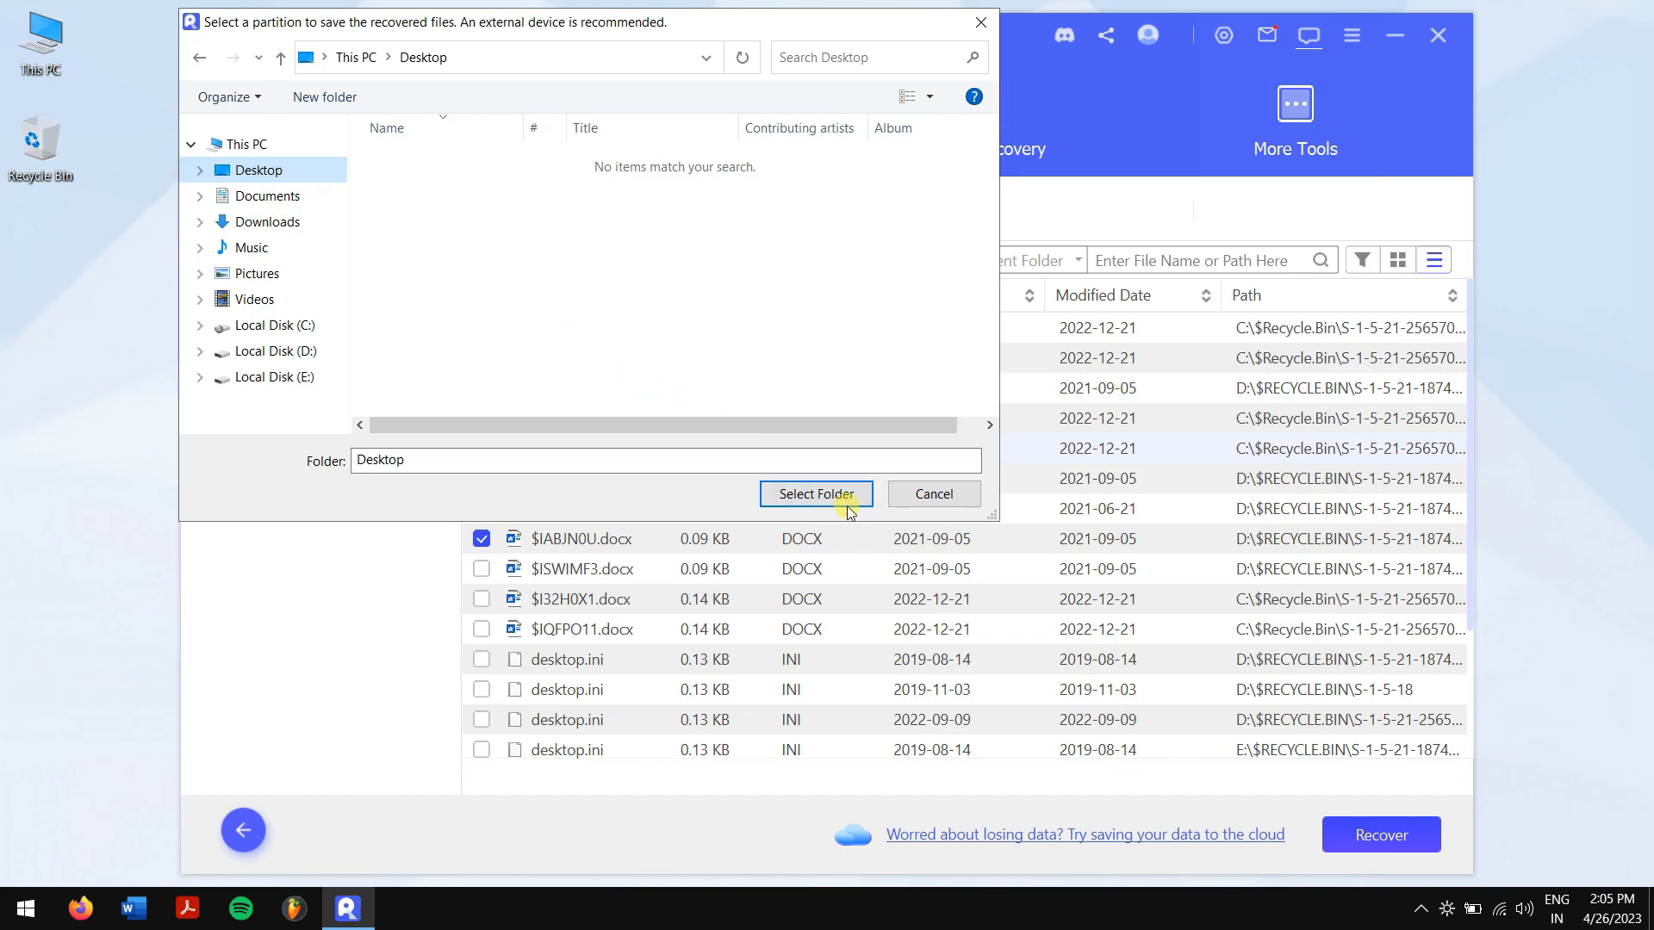
Save the recovered files to Desktop, then browse All Files to the restored DOCX.
click(814, 493)
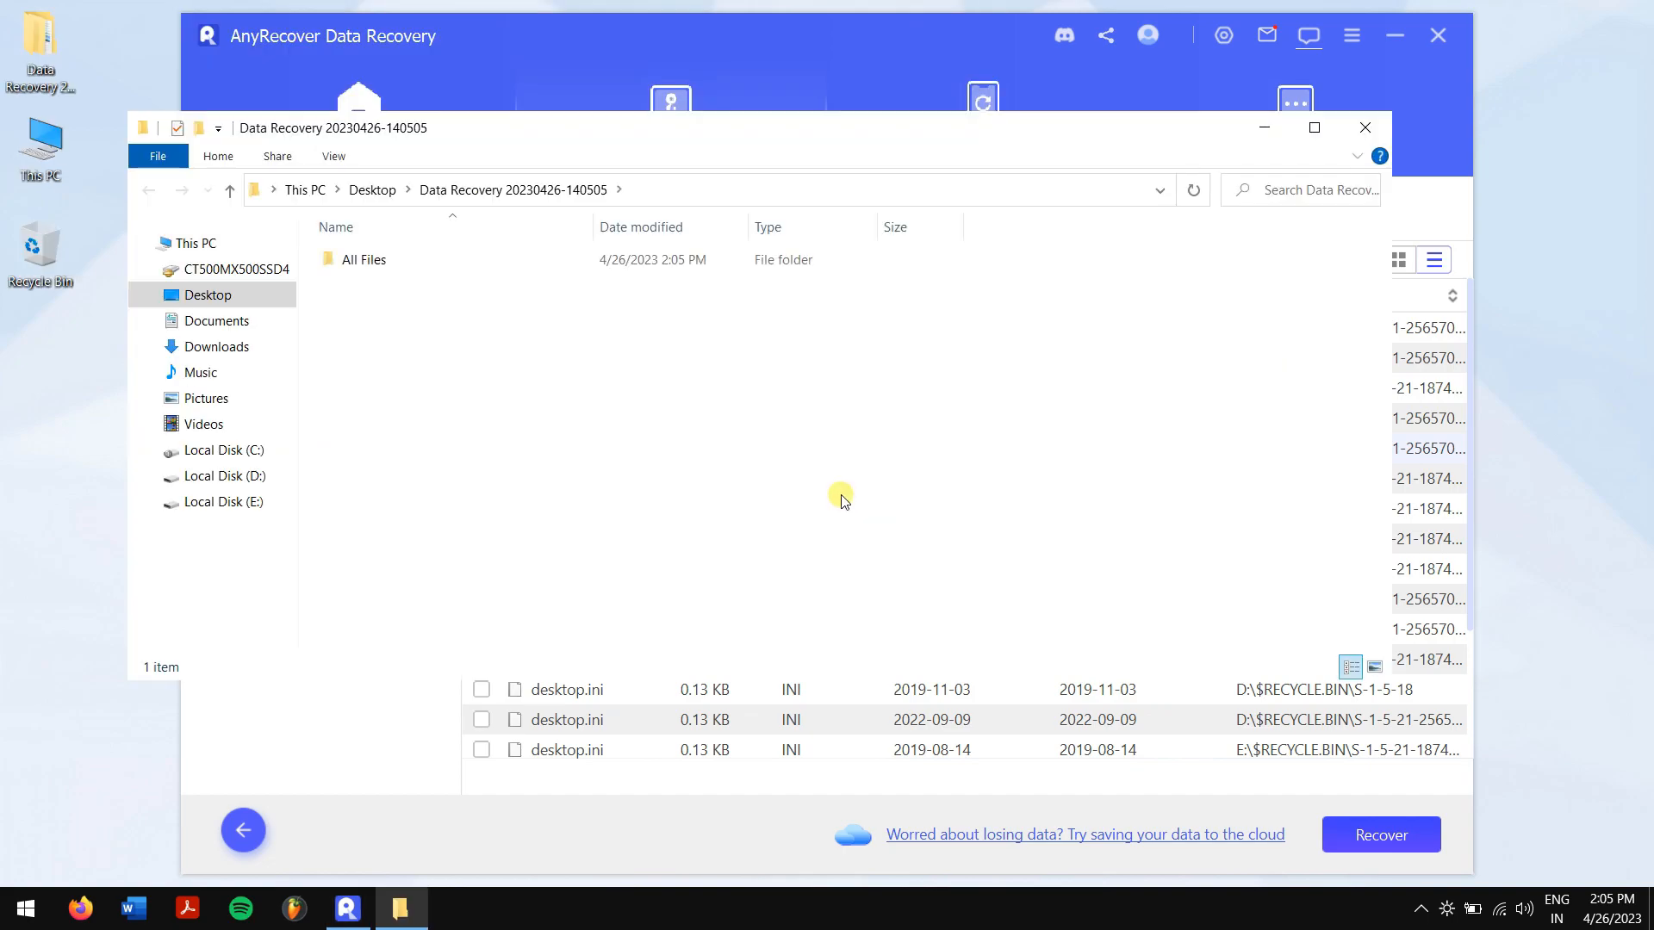
click(363, 259)
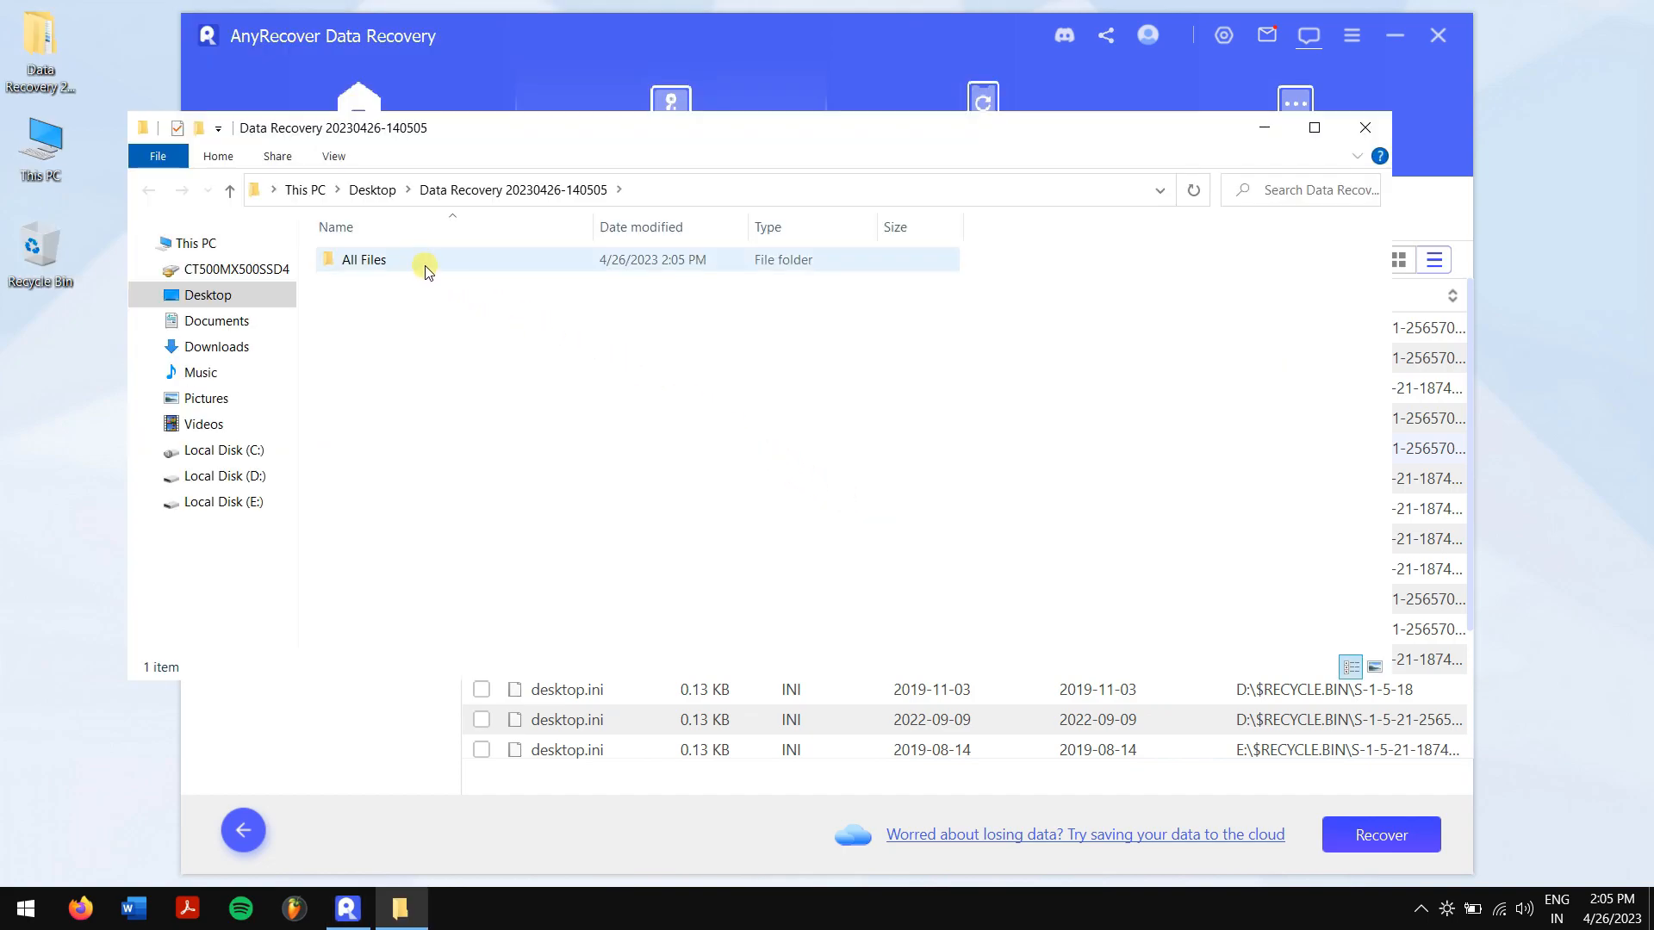
double_click(362, 259)
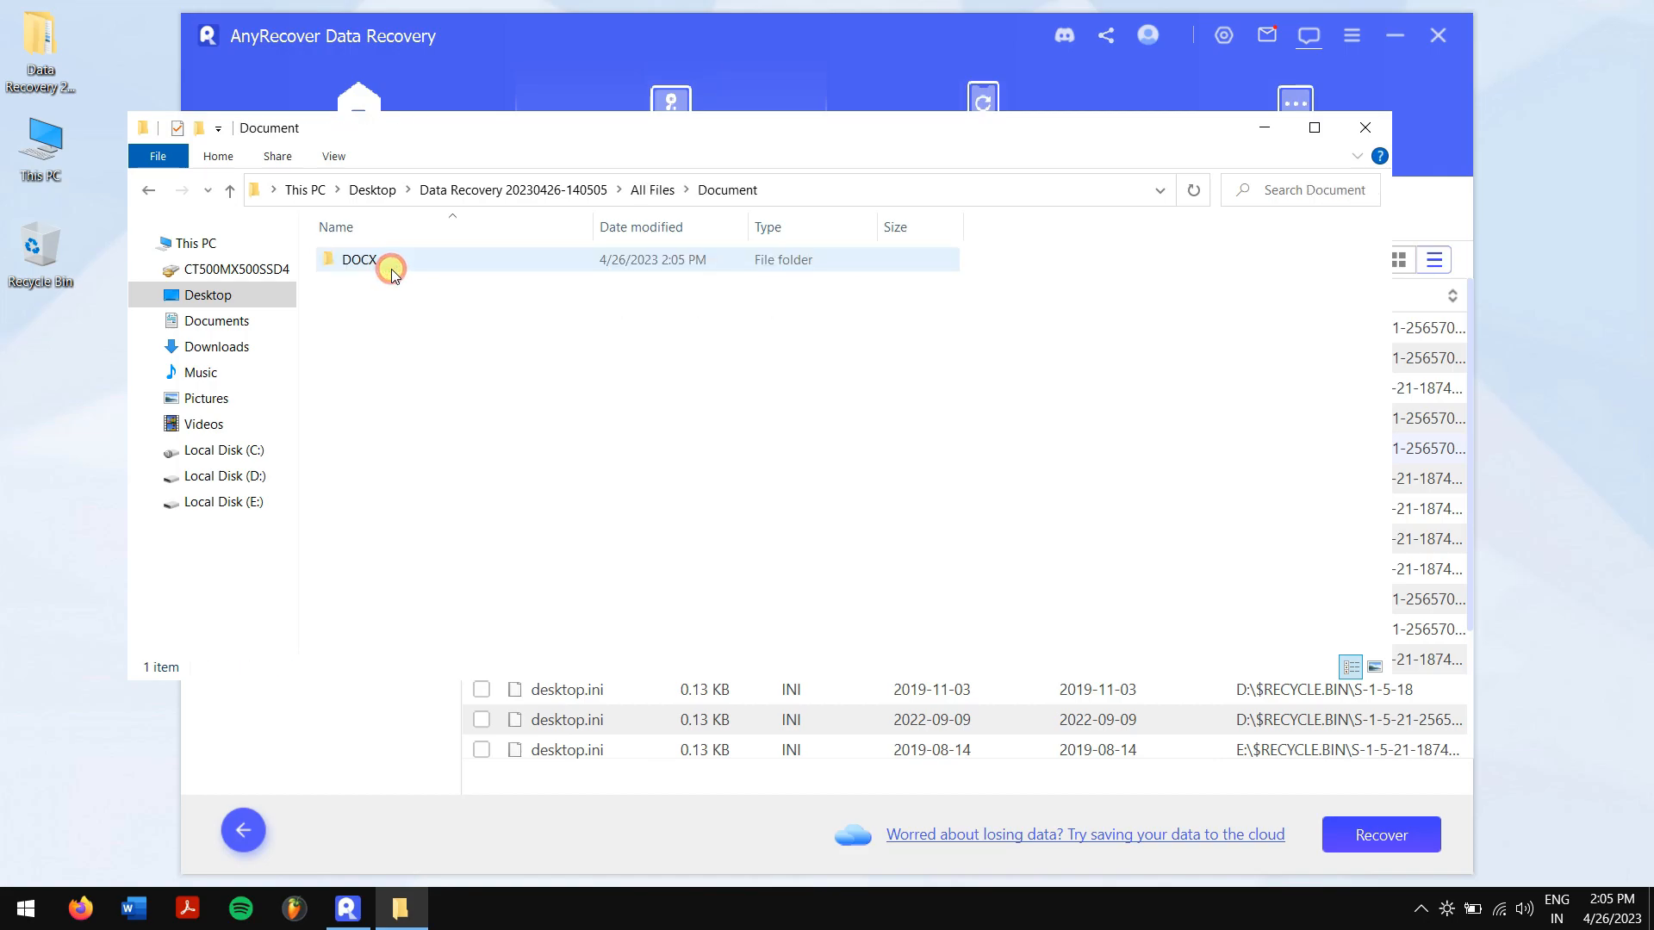
double_click(358, 259)
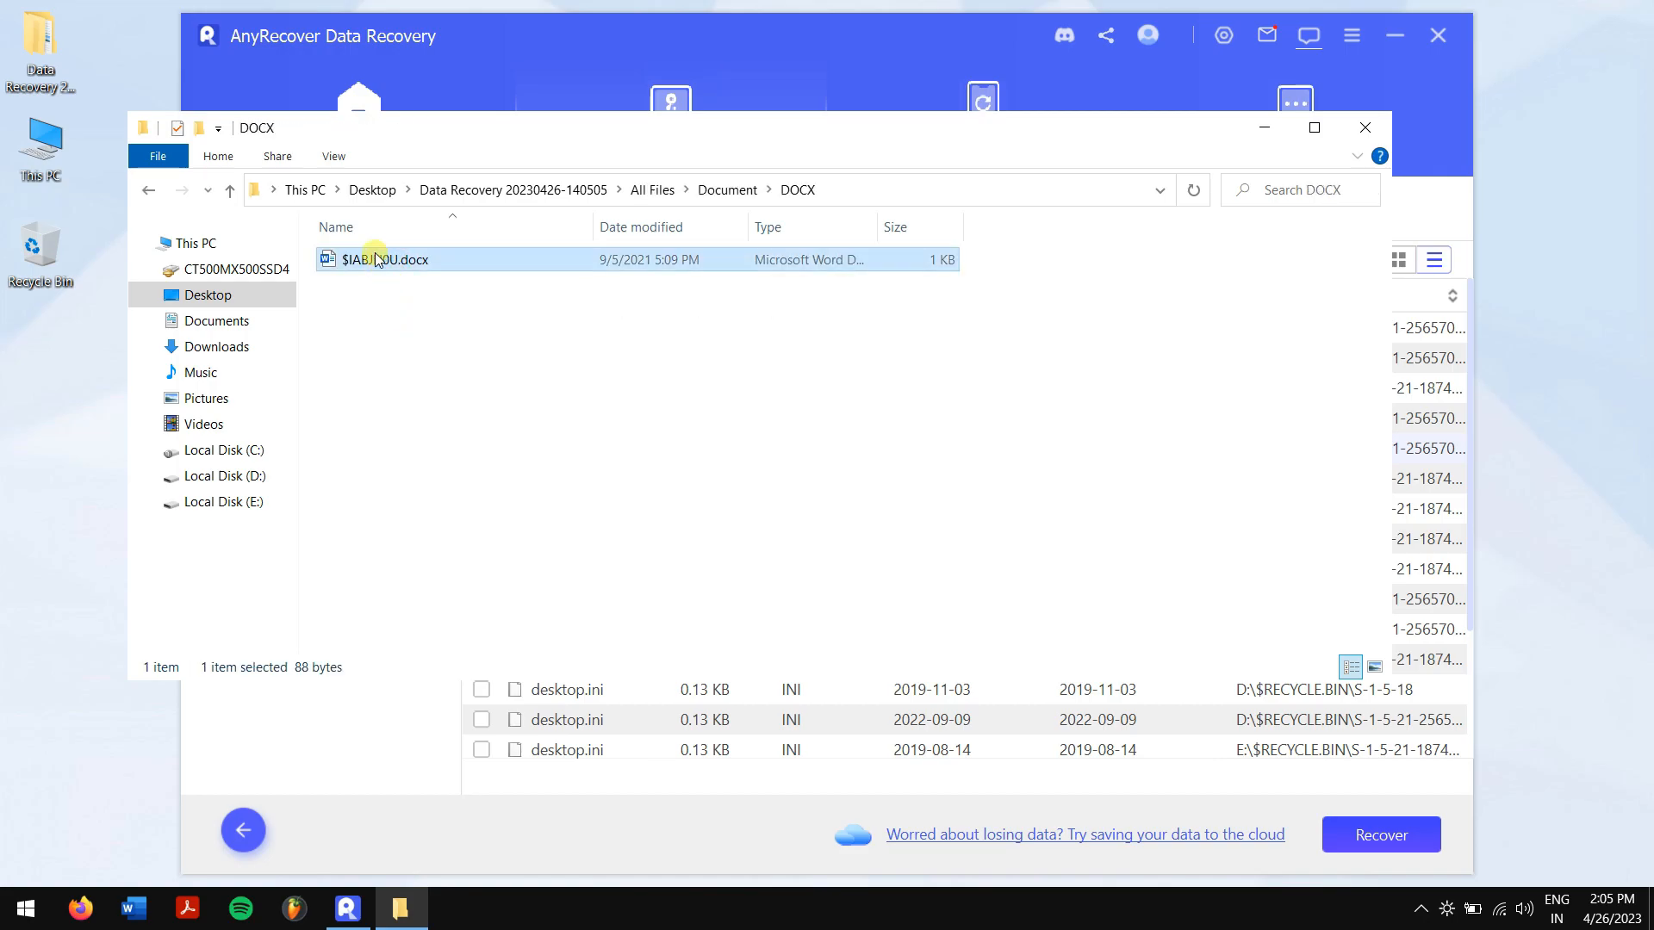
click(228, 190)
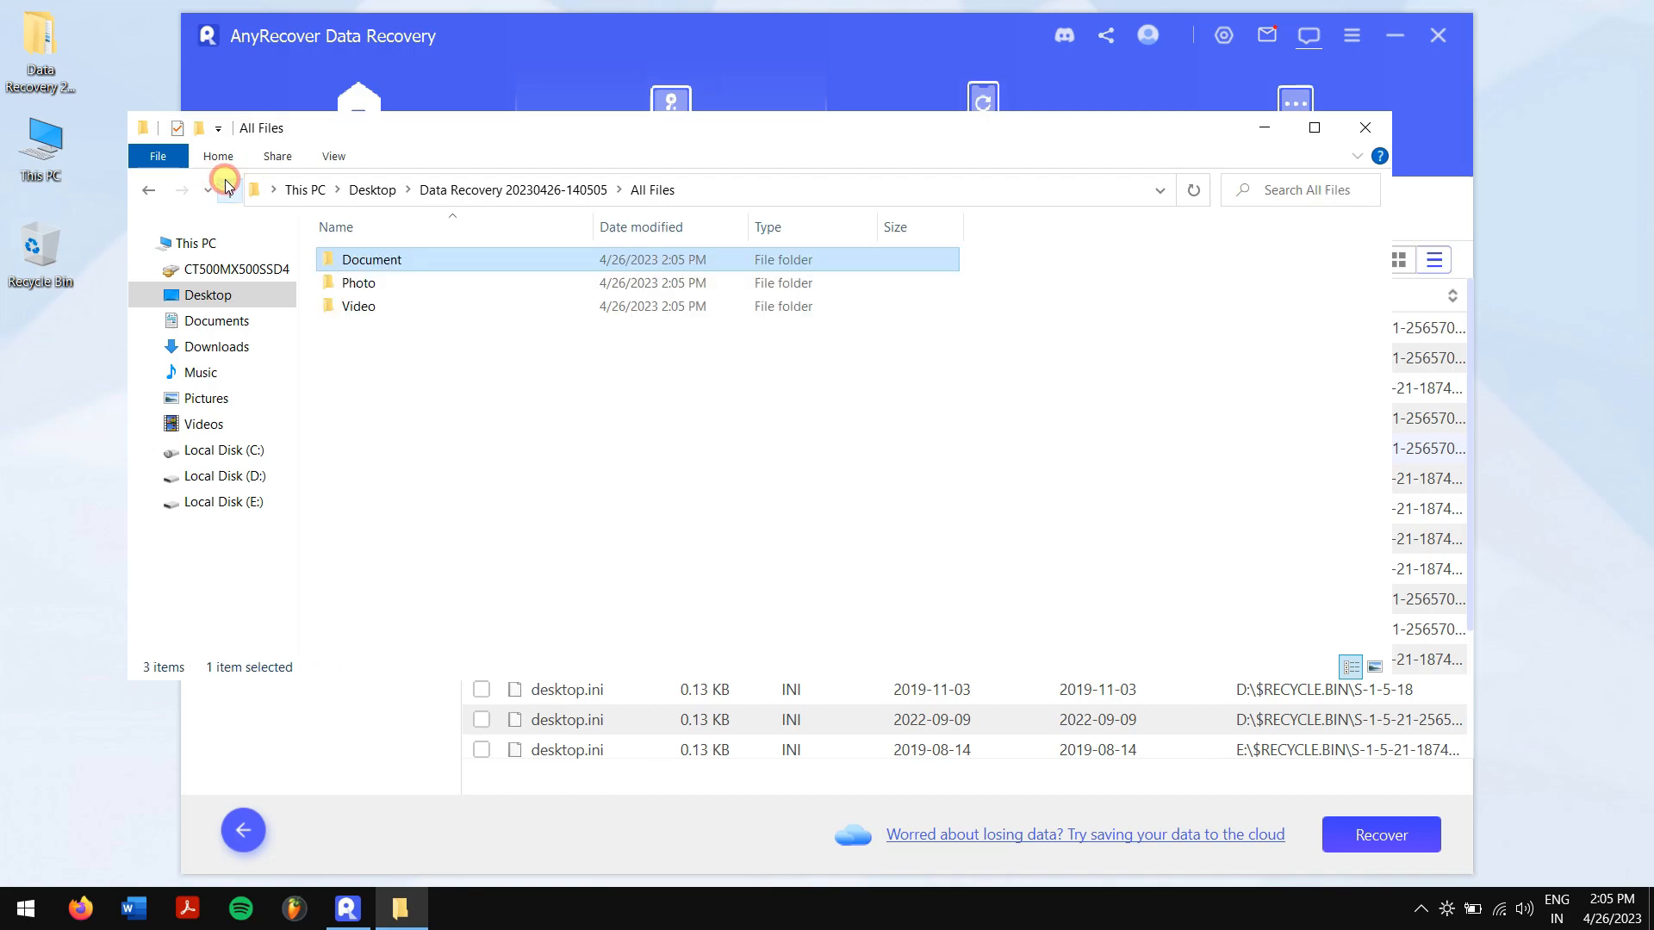